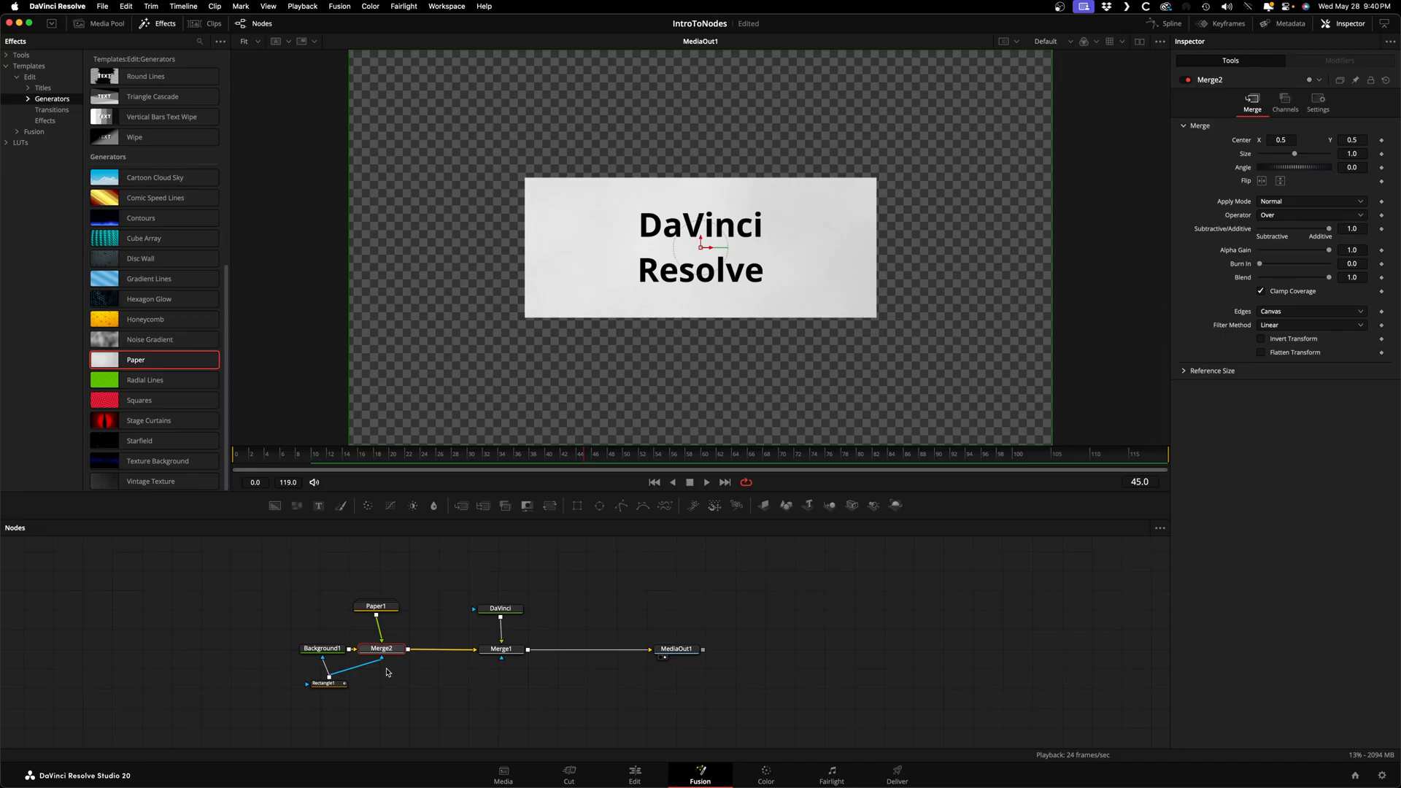
mouse_move(384, 634)
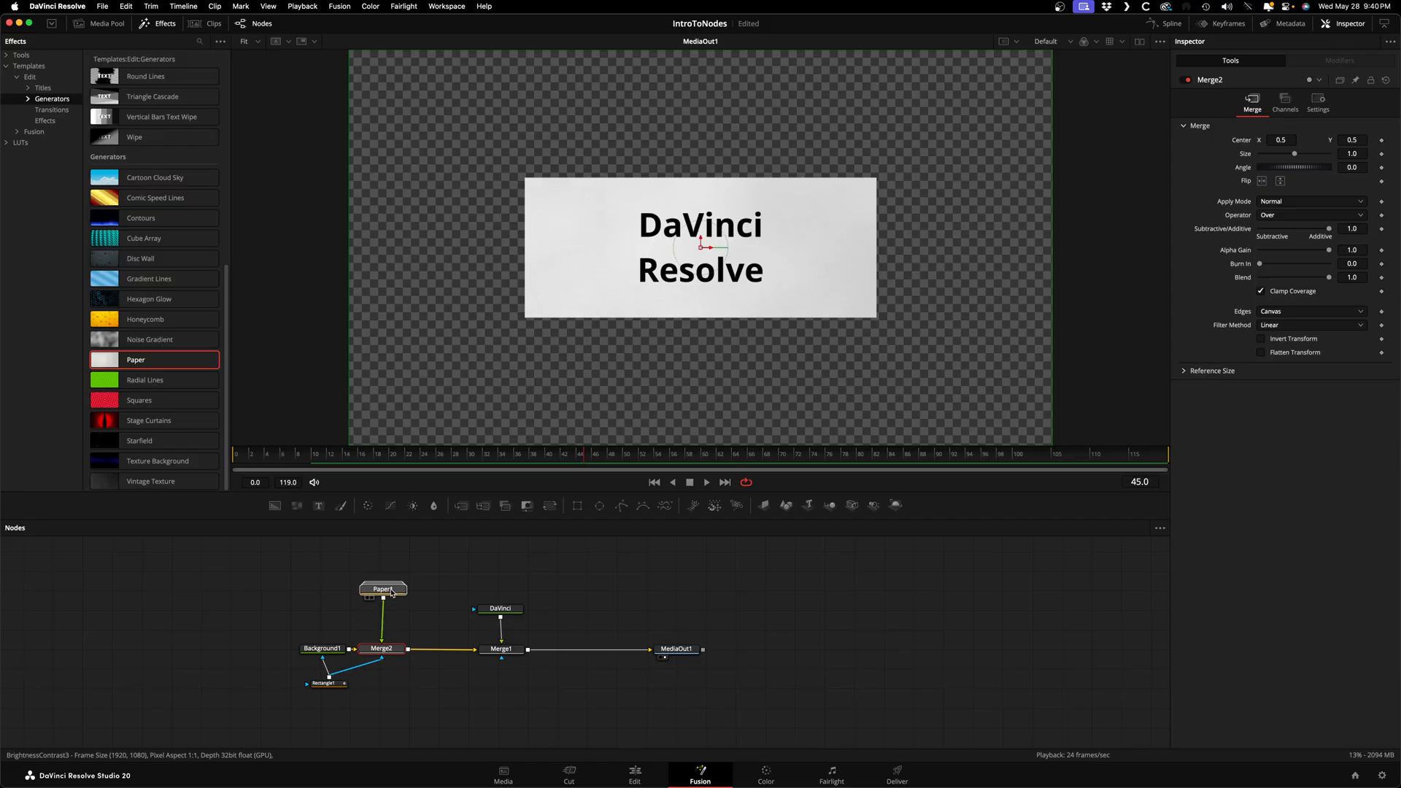
Step: Add Transform1 after Paper1, wire it into Merge2, and go to frame 10
click(383, 588)
text(Transform)
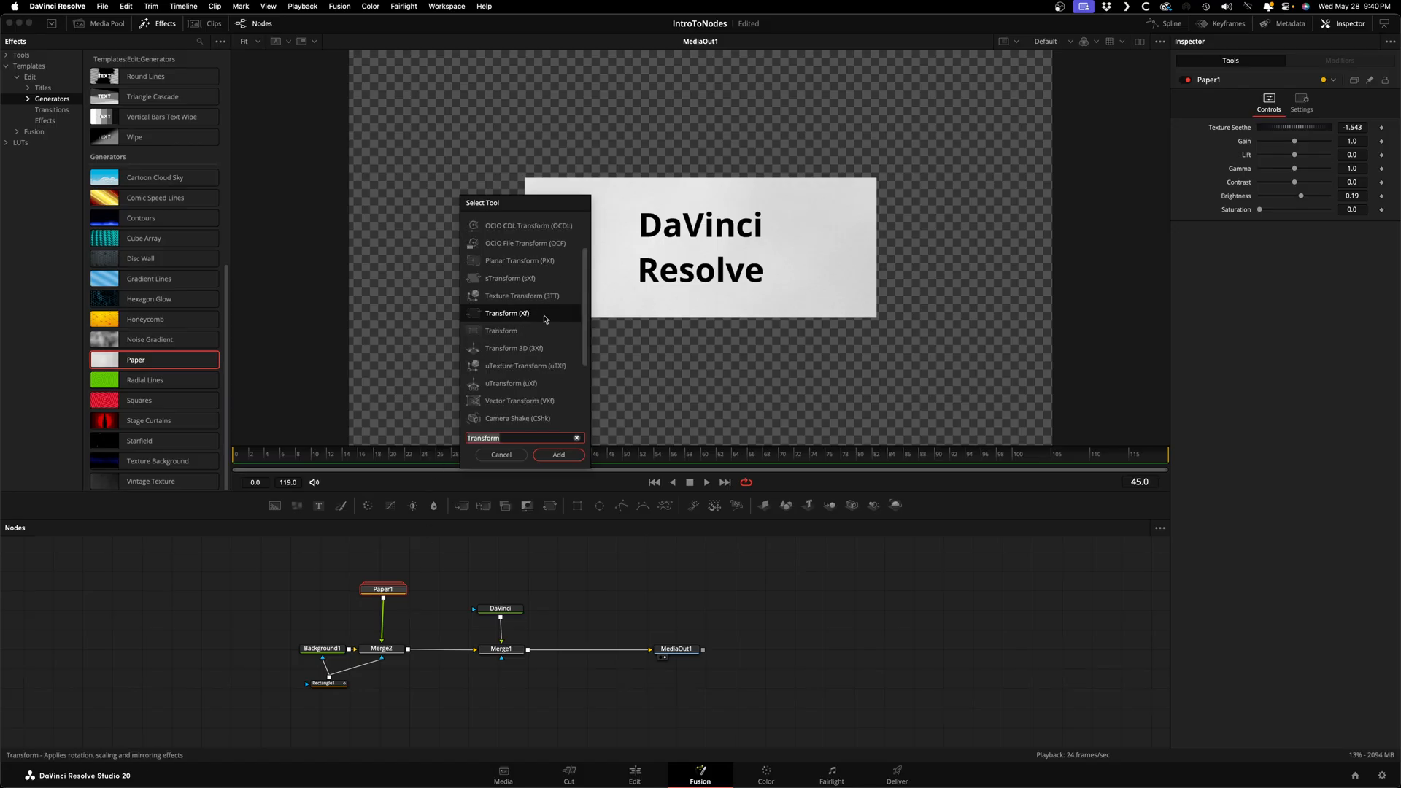
click(557, 454)
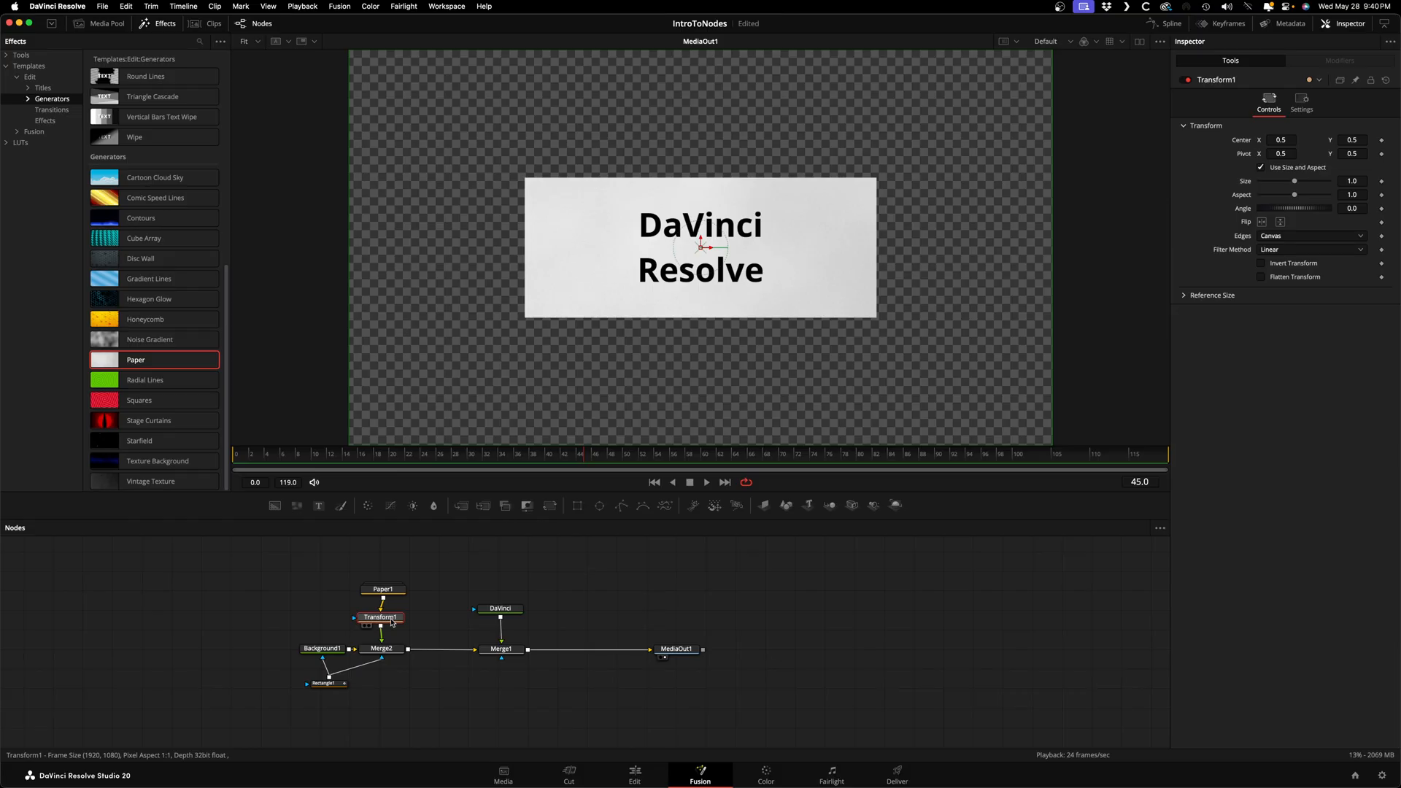
drag(379, 617, 311, 604)
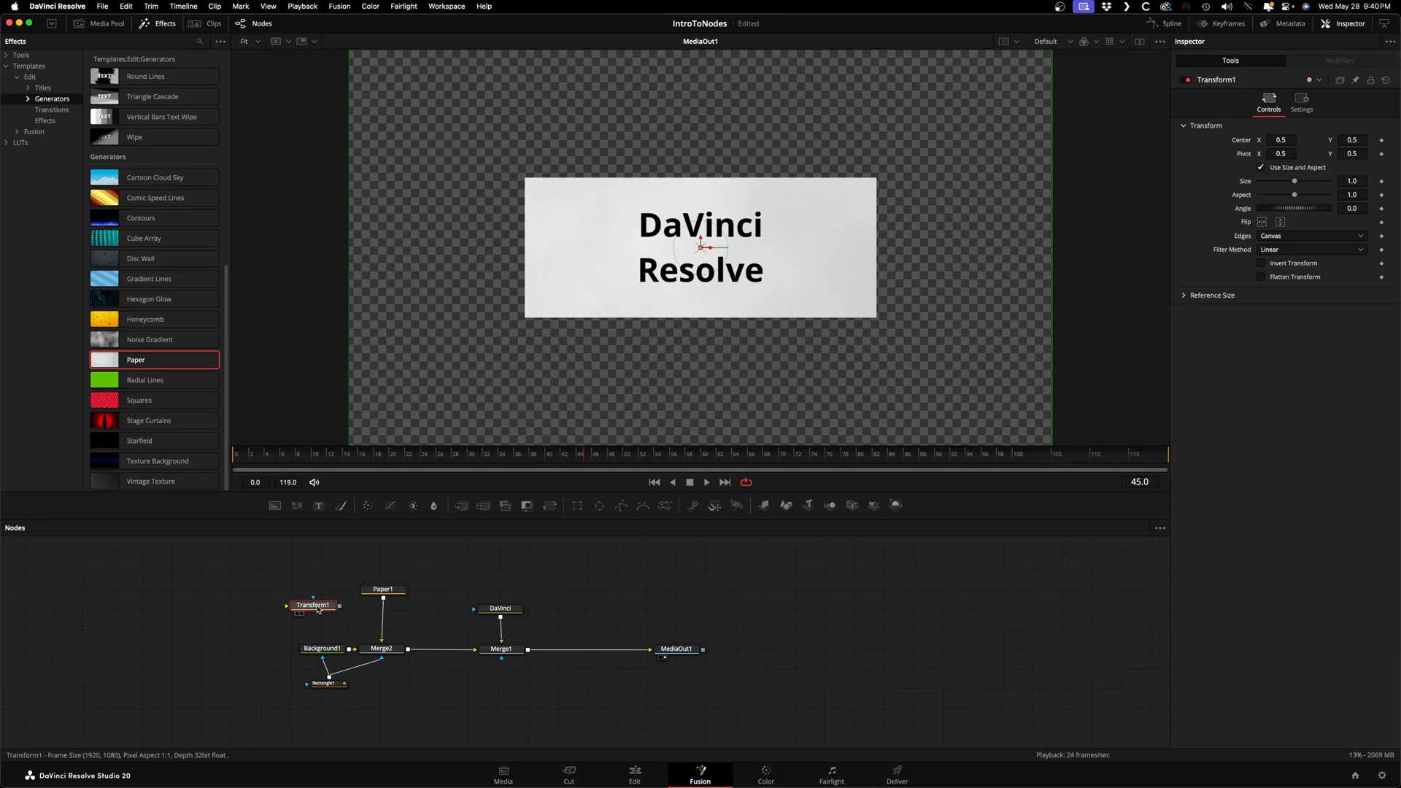
drag(313, 605, 379, 616)
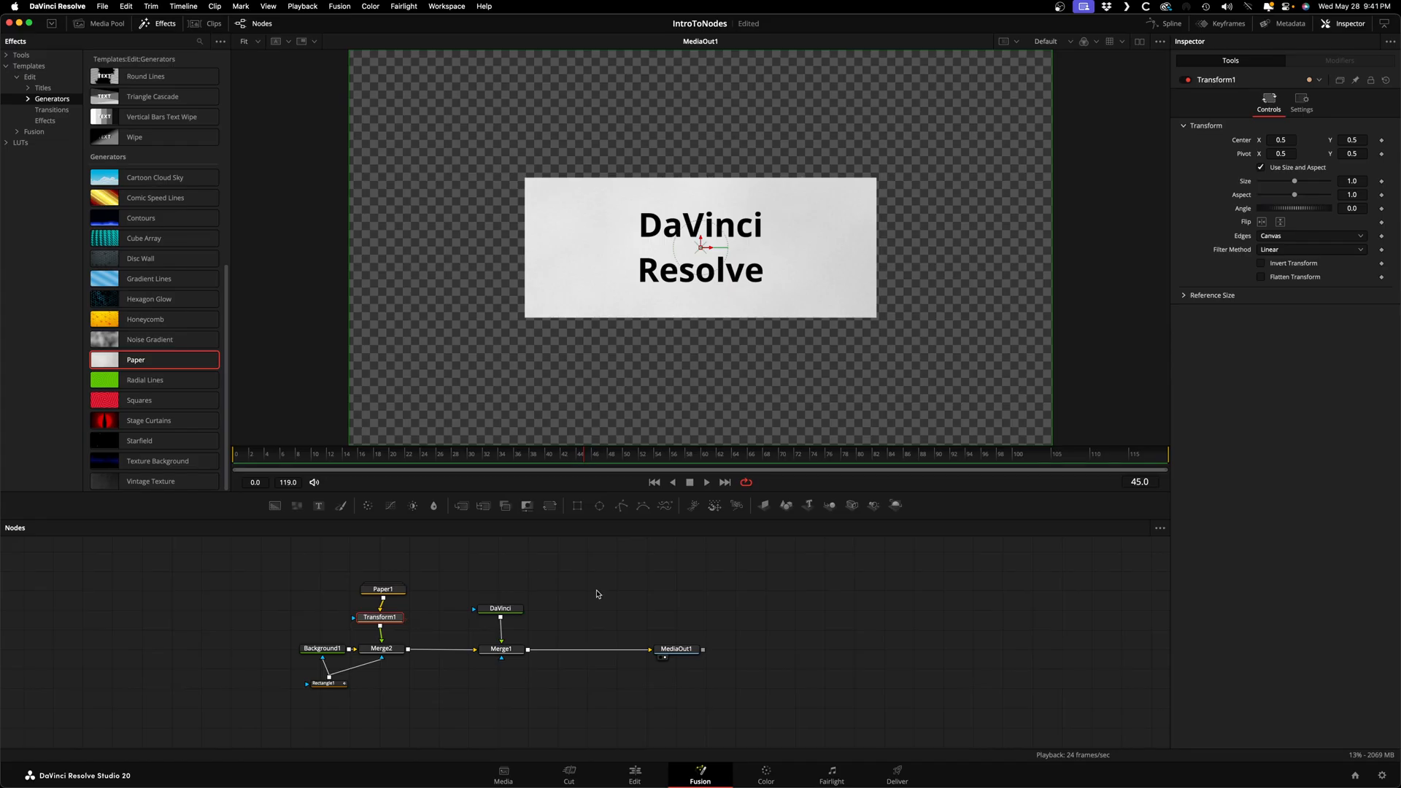
drag(877, 319, 924, 377)
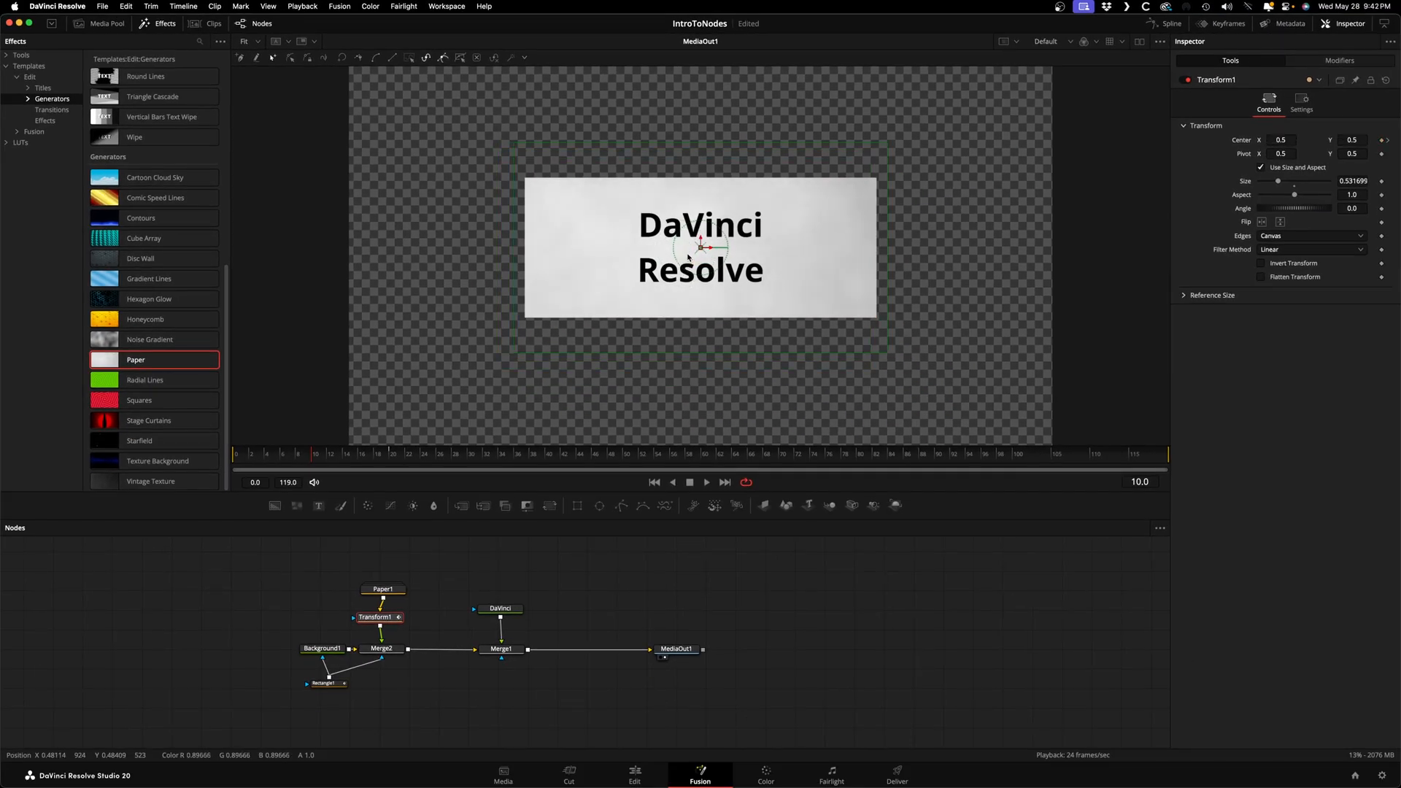
Step: Move the playhead to frame 32, keeping the paper Transform size around 0.53
drag(705, 248, 720, 246)
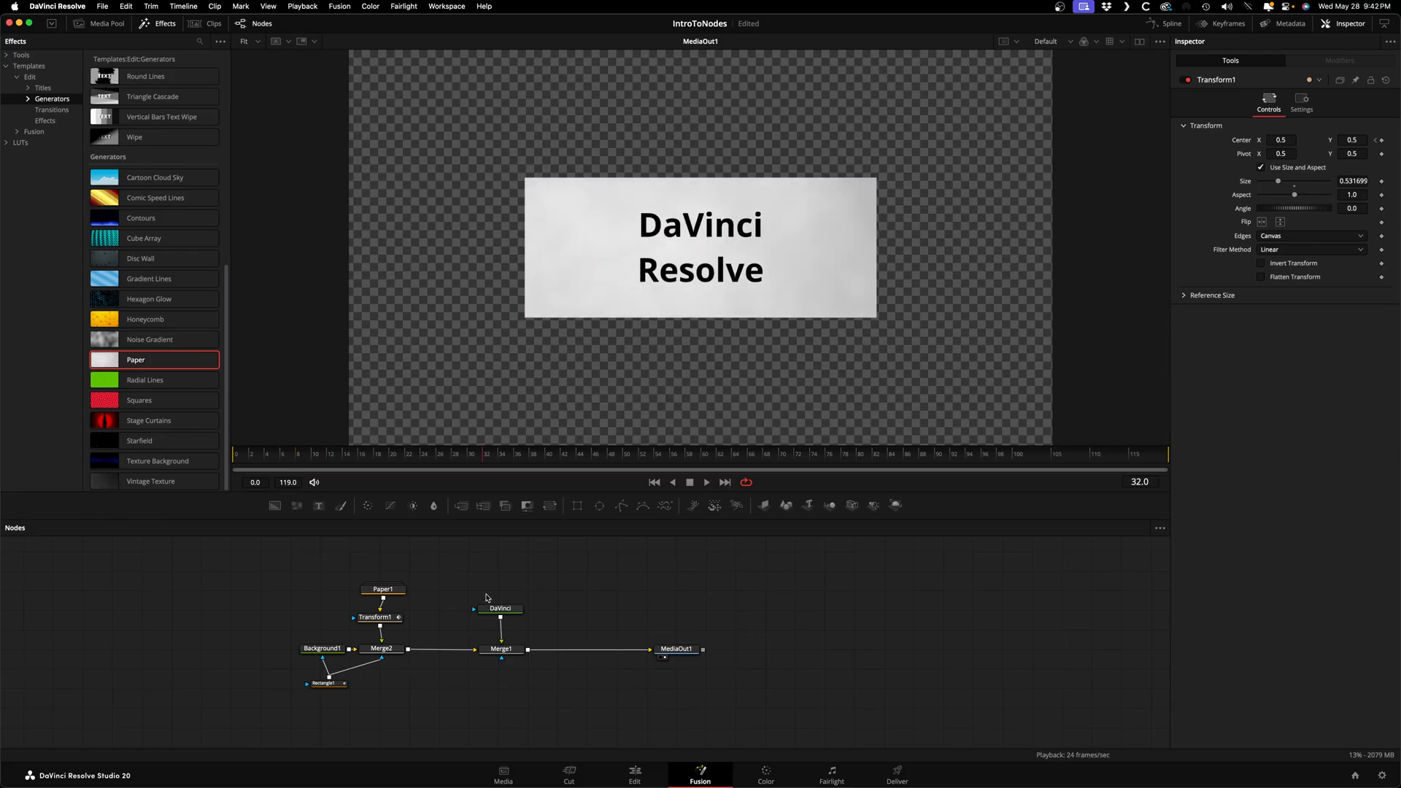
Step: Set the DaVinci Text+ Line Spacing to 0.693 and Size to 0.118
click(501, 608)
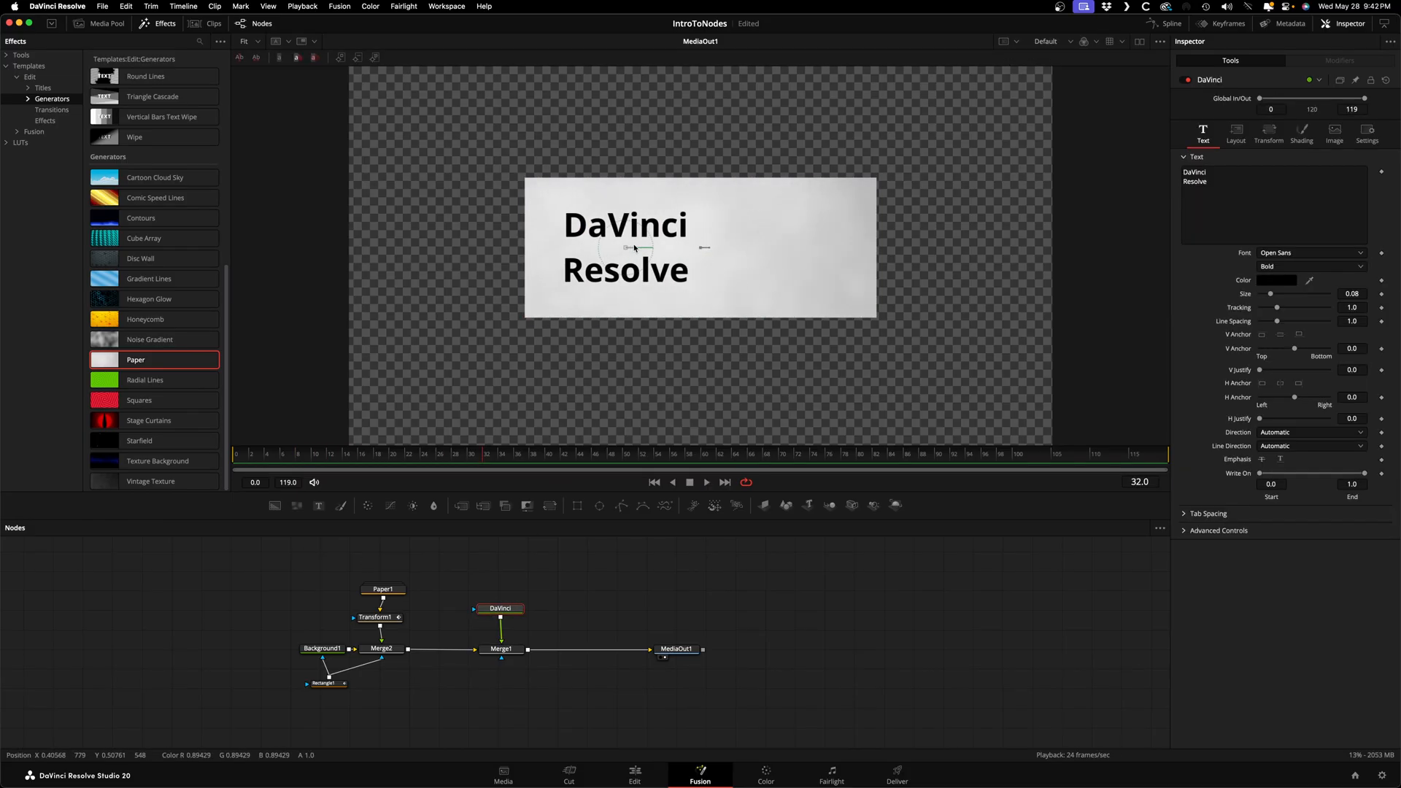
drag(1302, 321, 1271, 321)
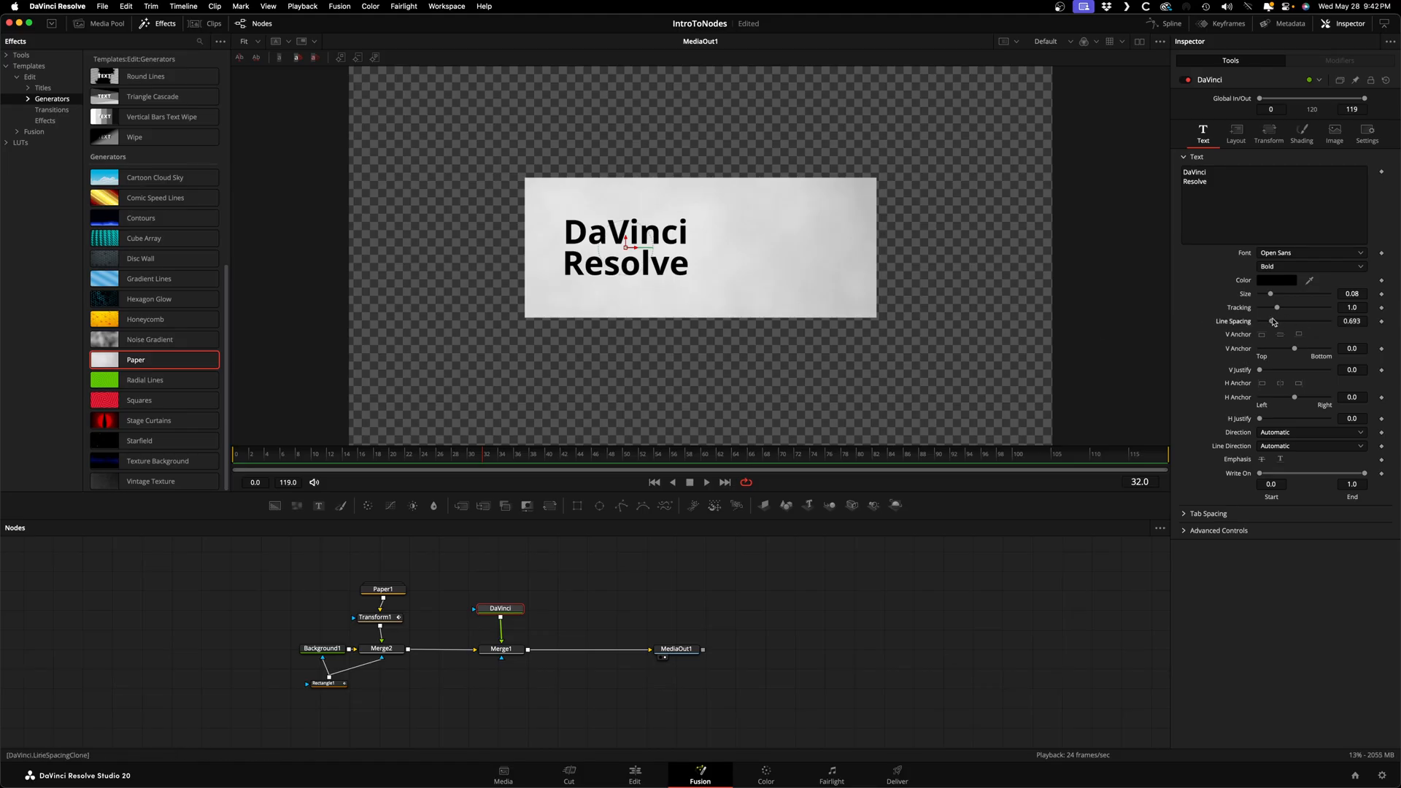
drag(1255, 293, 1267, 293)
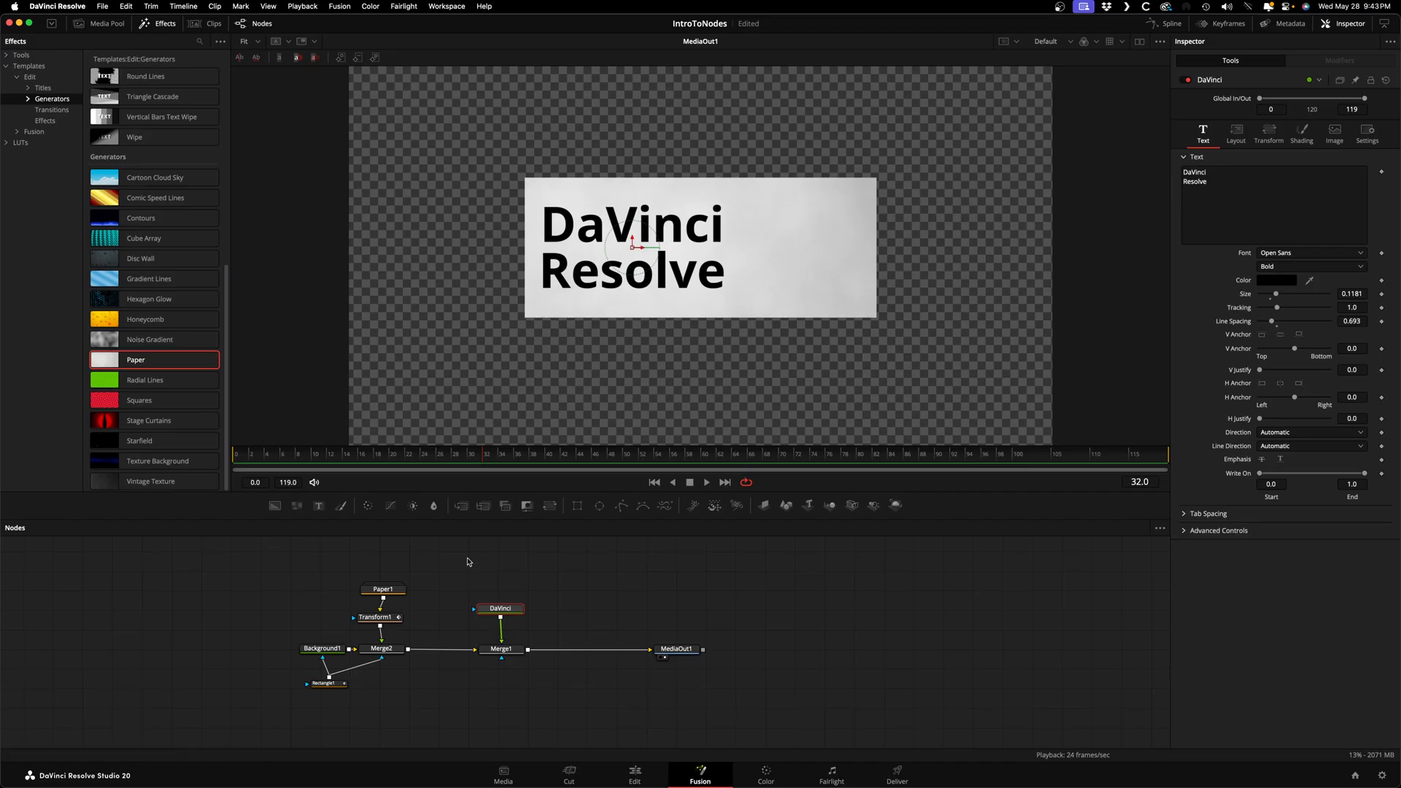
Step: Connect Rectangle1 to Merge1's mask and keyframe Merge1 Center X sliding in
drag(326, 682, 501, 648)
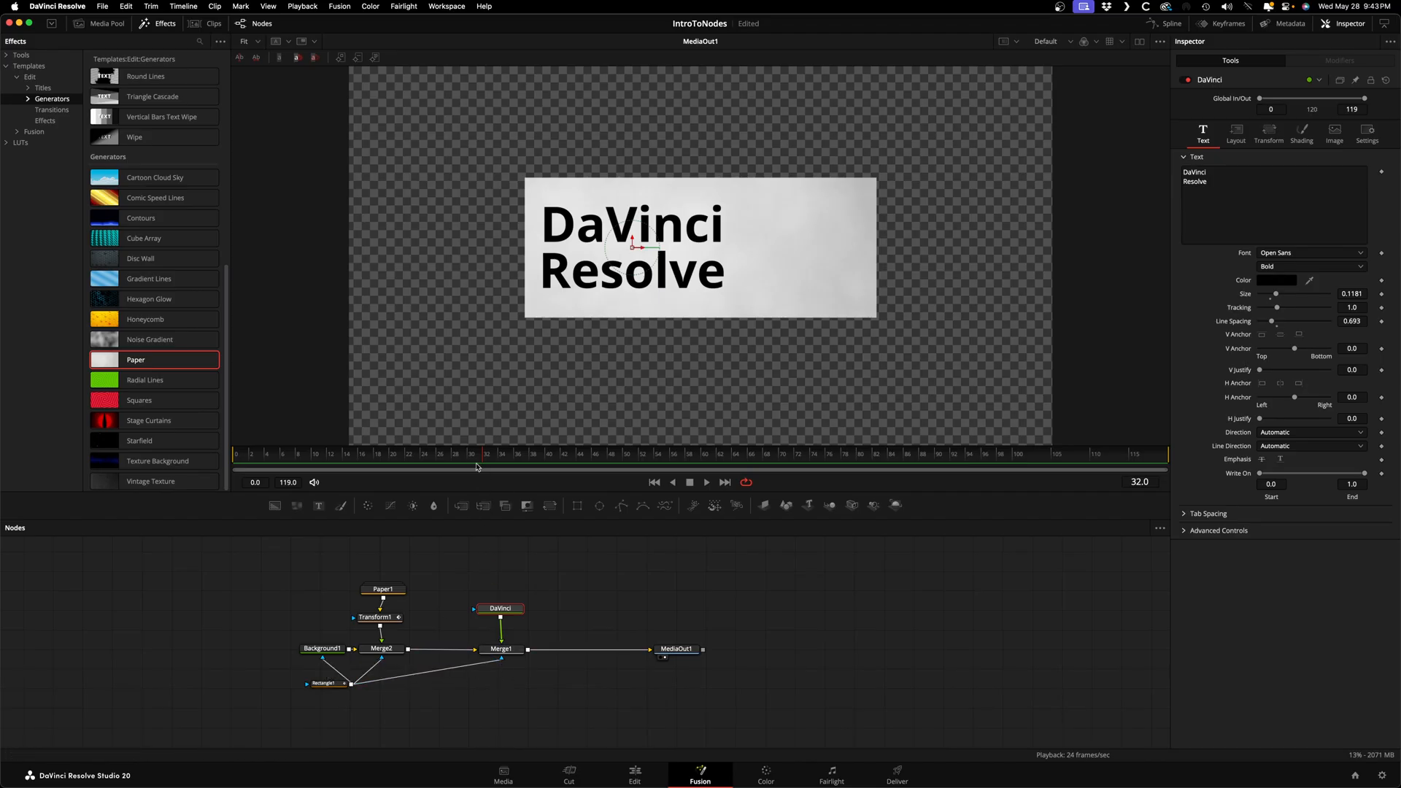
click(500, 648)
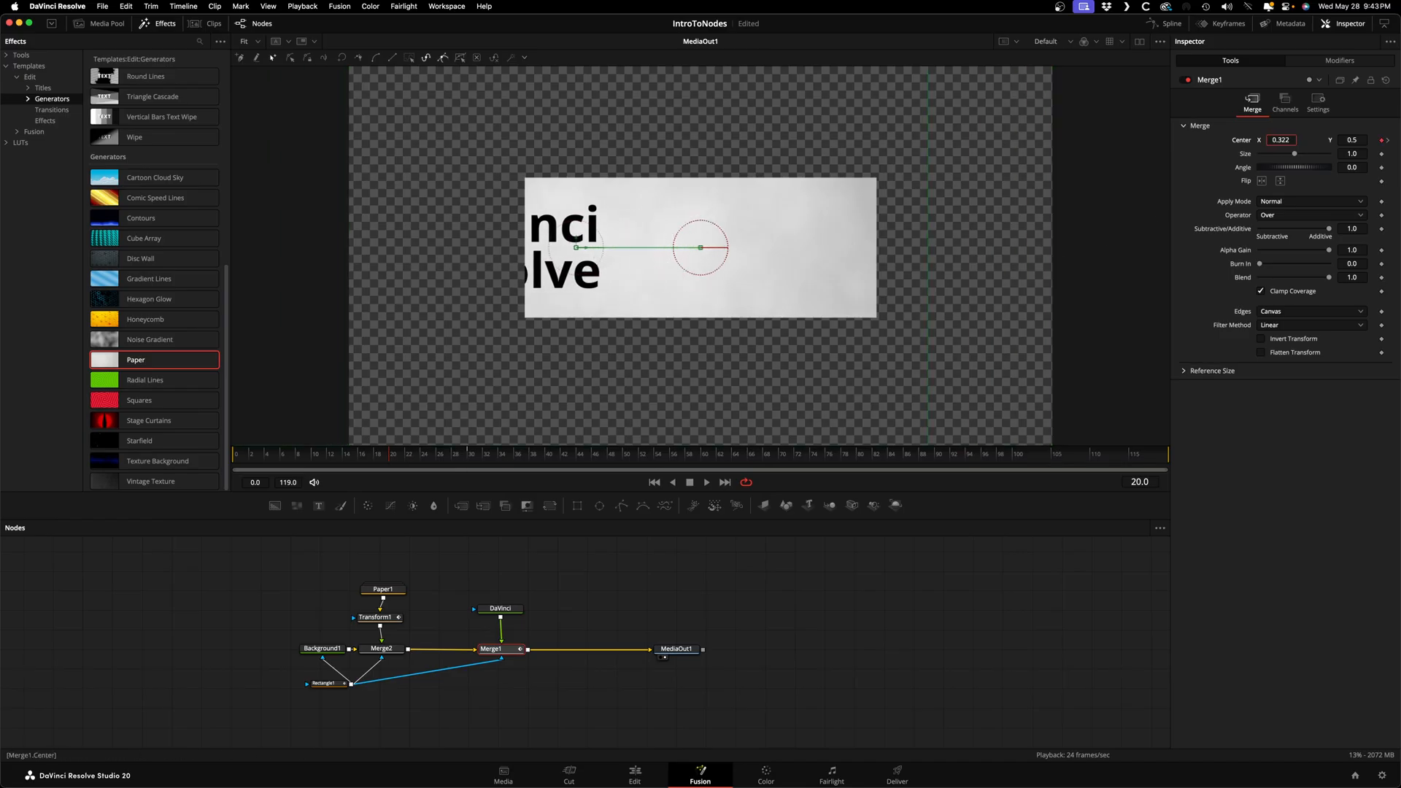
drag(577, 247, 503, 248)
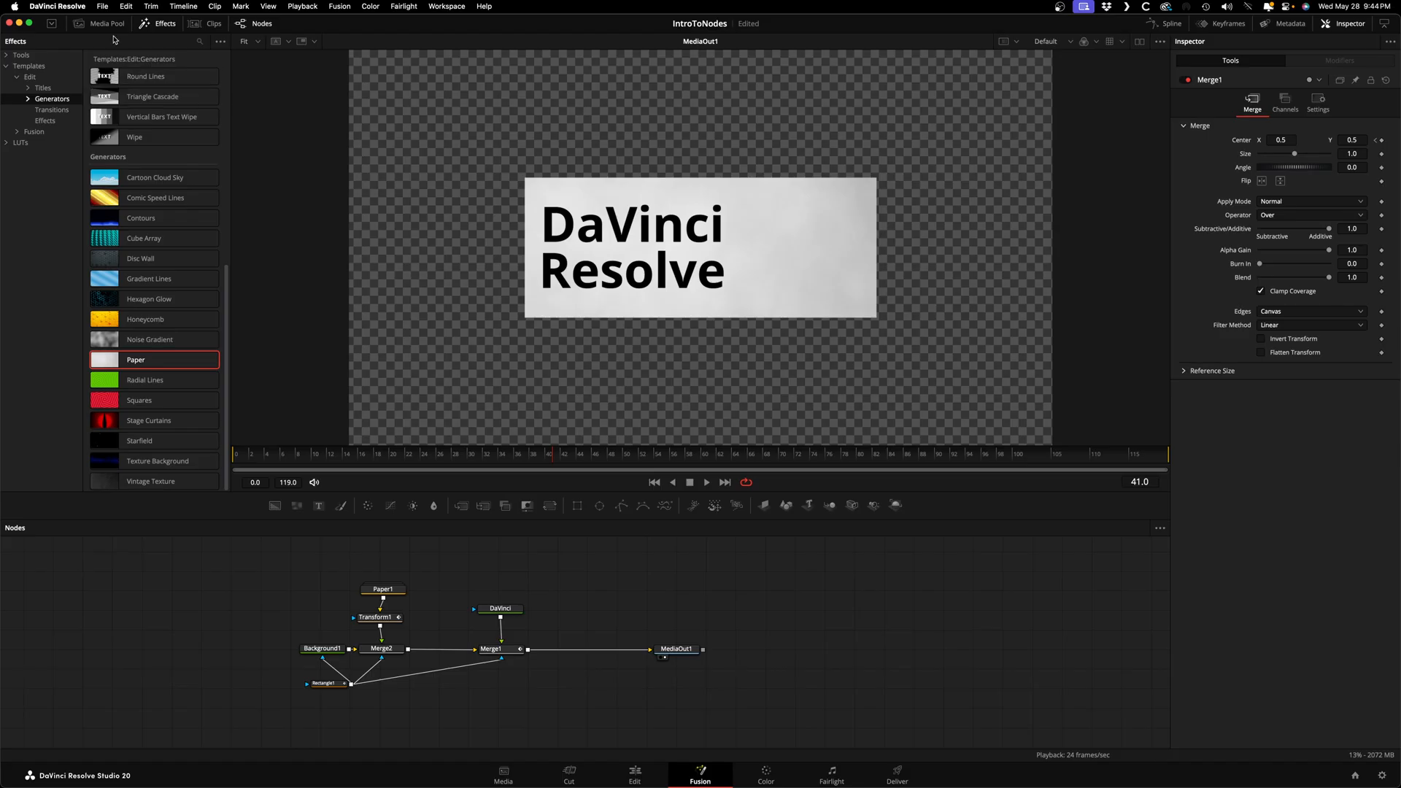
Step: Show the media clips and rename the logo image node to Logo
click(107, 23)
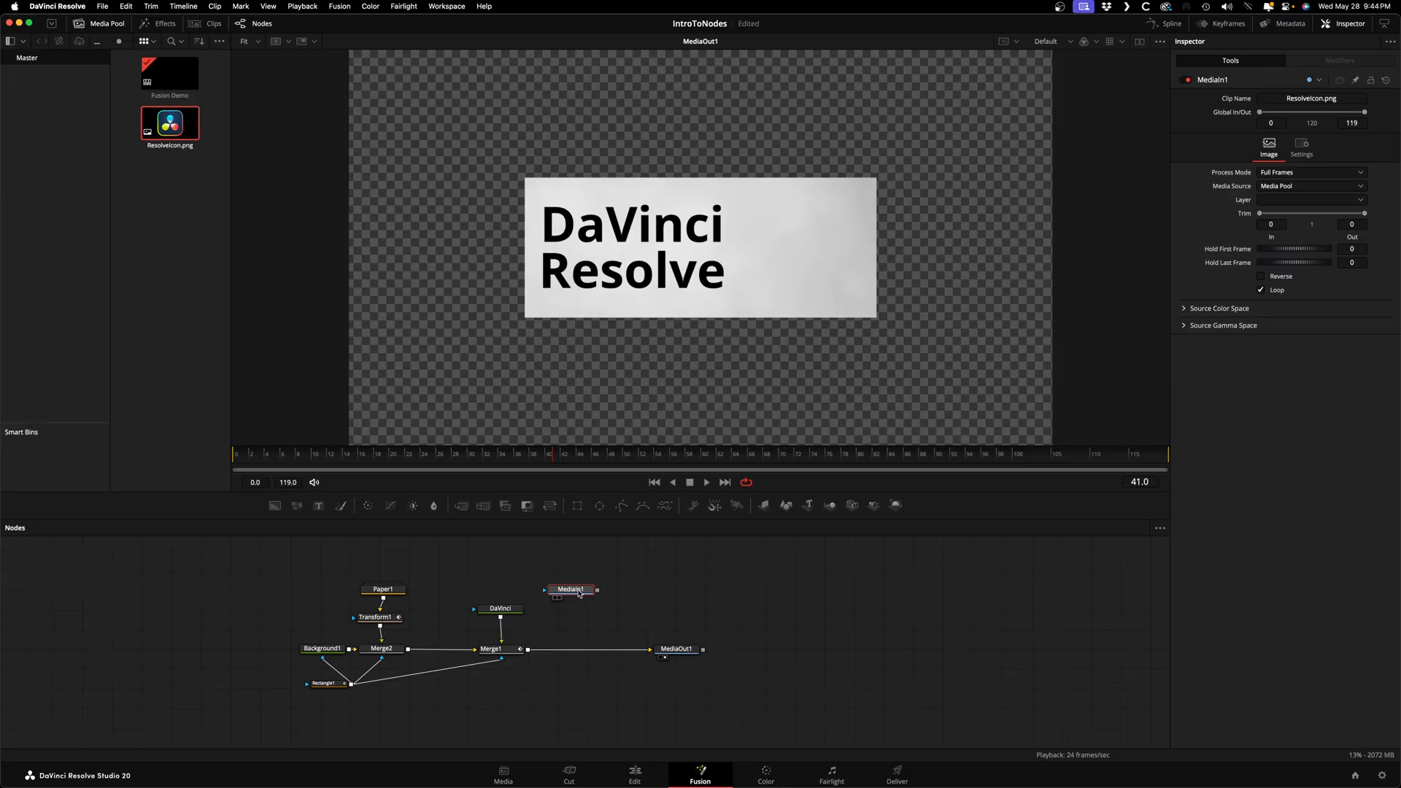
double_click(570, 588)
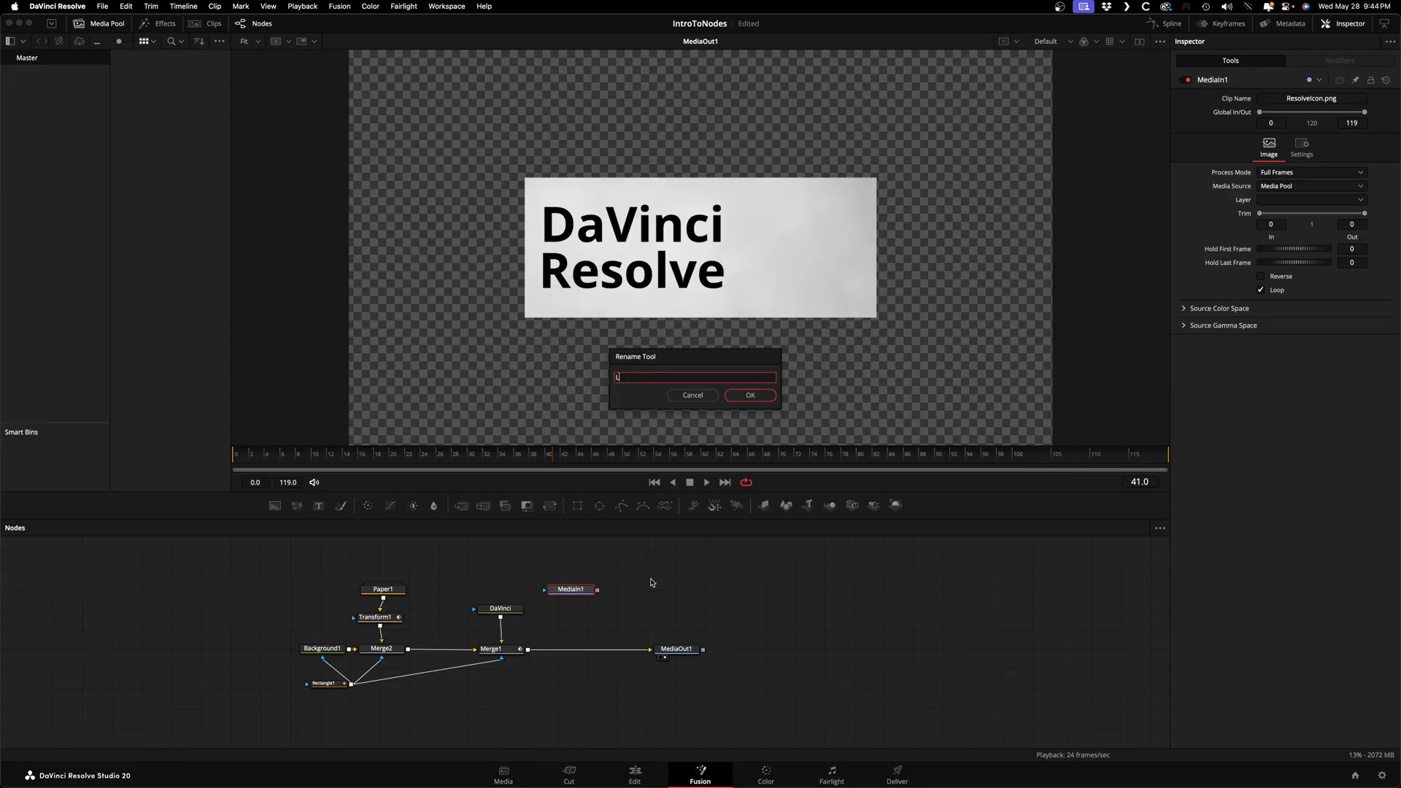
click(749, 395)
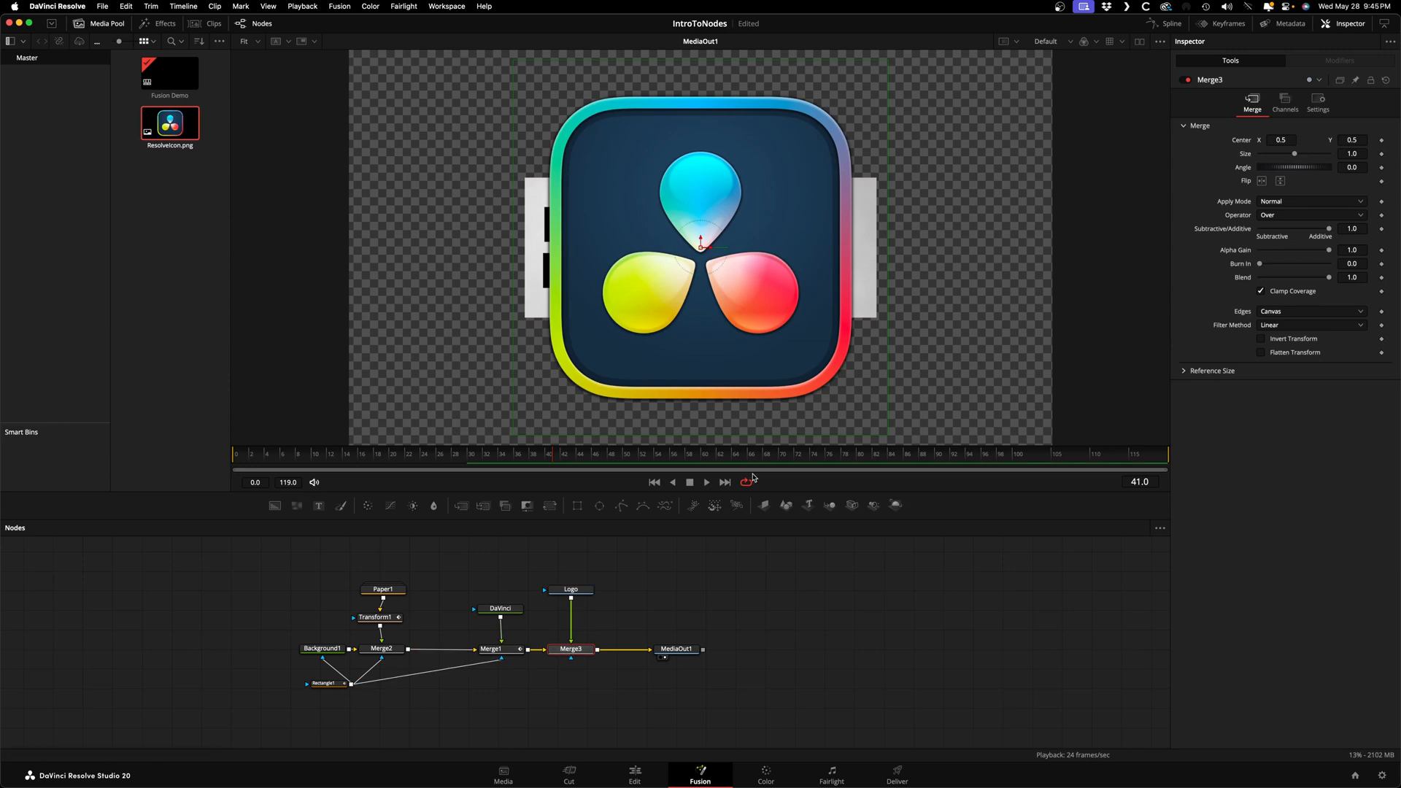
Step: Shrink the logo to fit beside the title and move to frame 40
drag(1302, 153, 1294, 153)
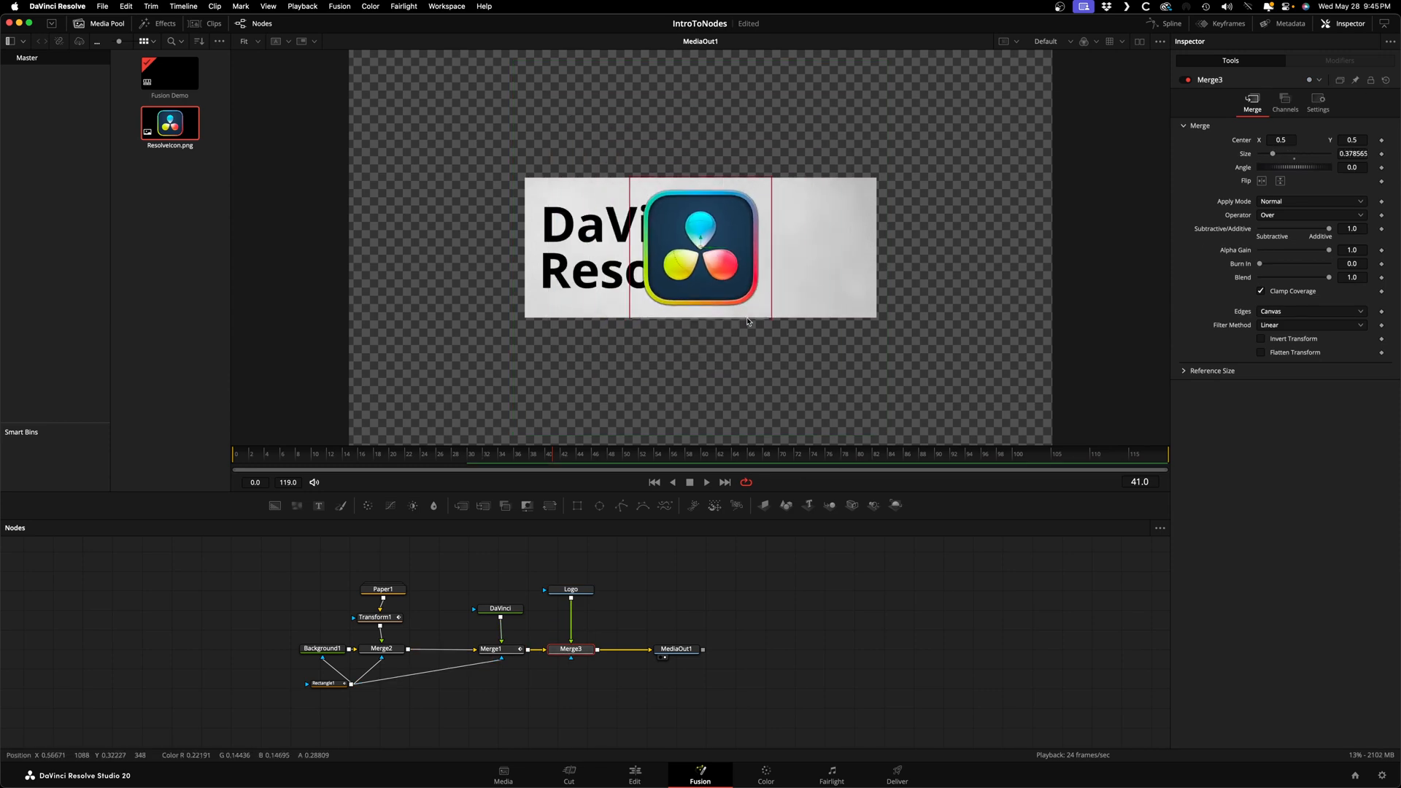
drag(702, 248, 800, 248)
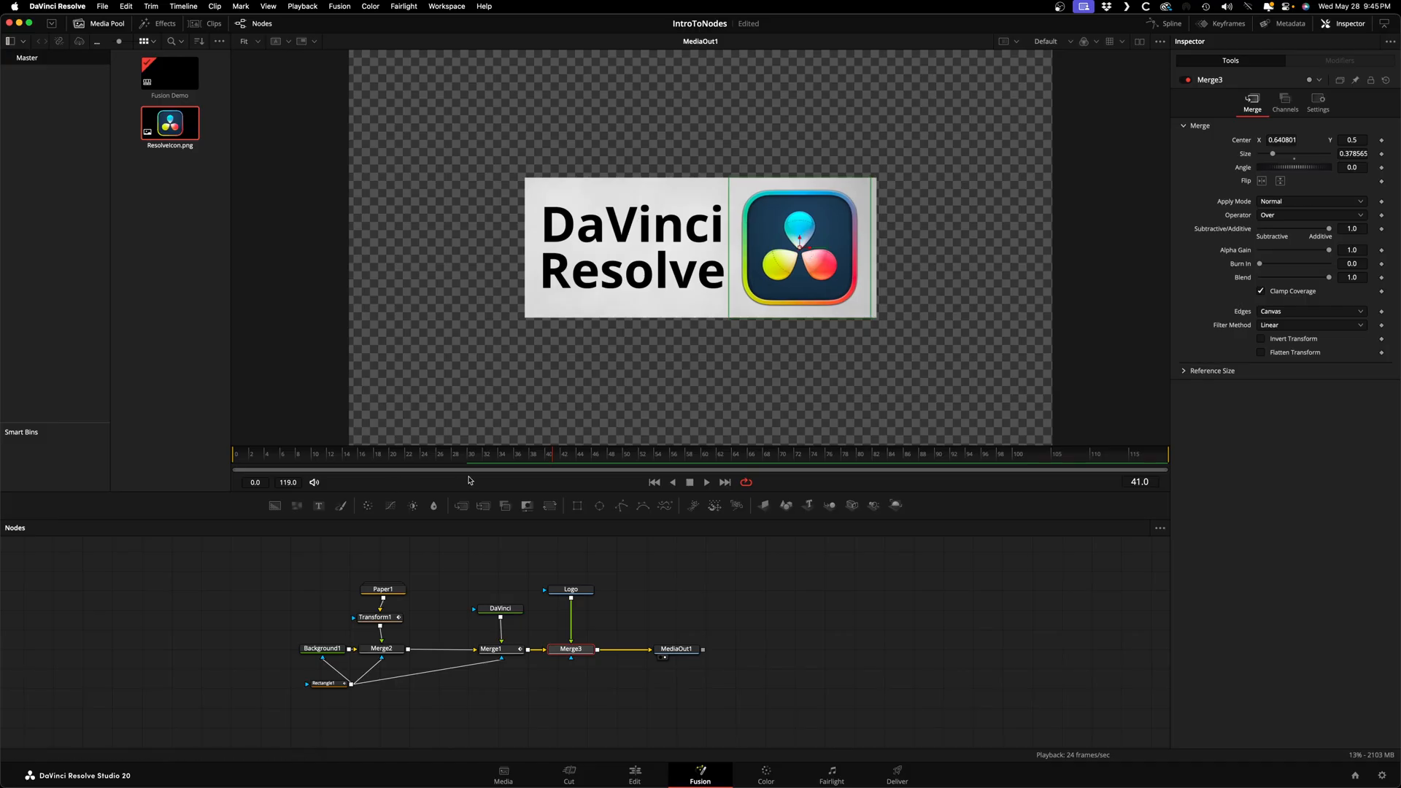
click(545, 455)
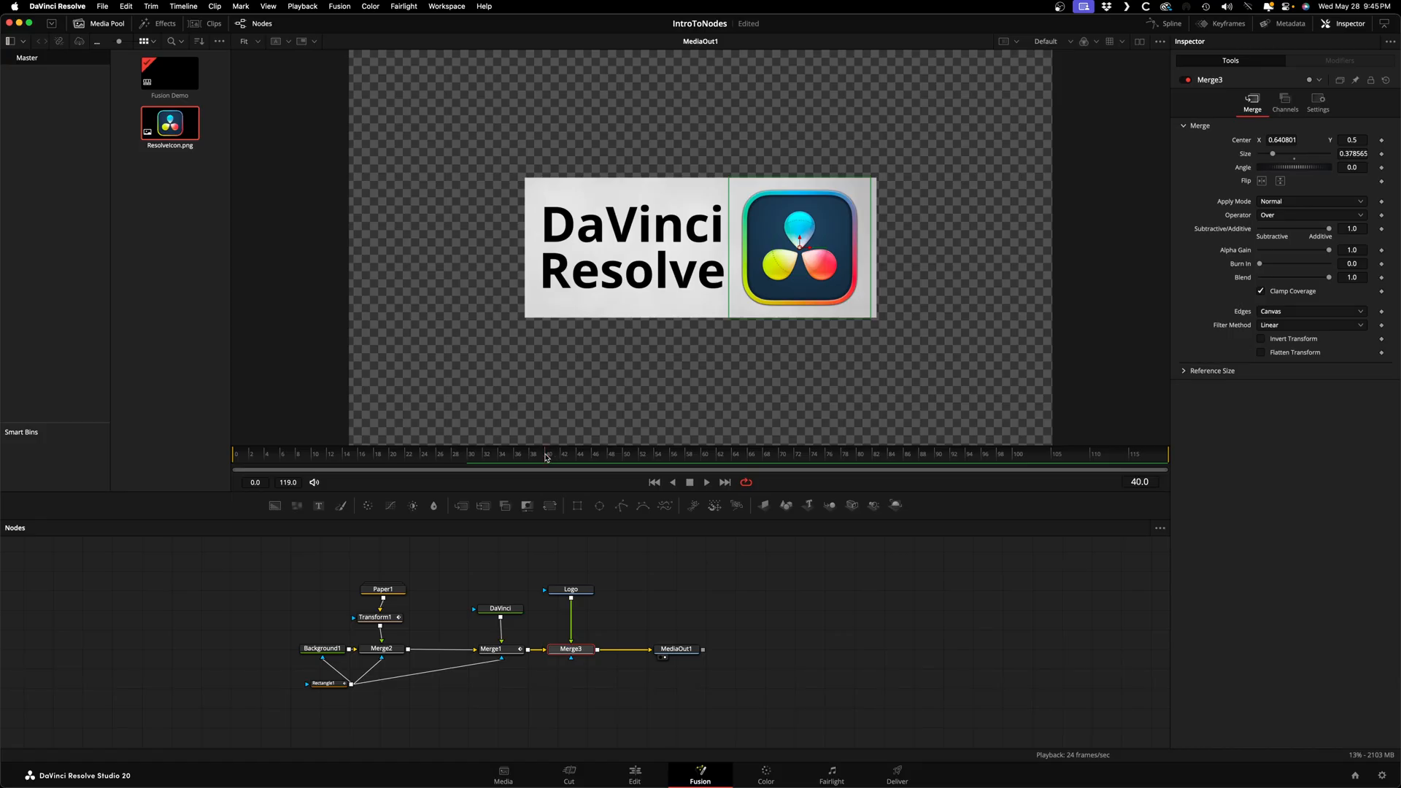
mouse_move(1114, 345)
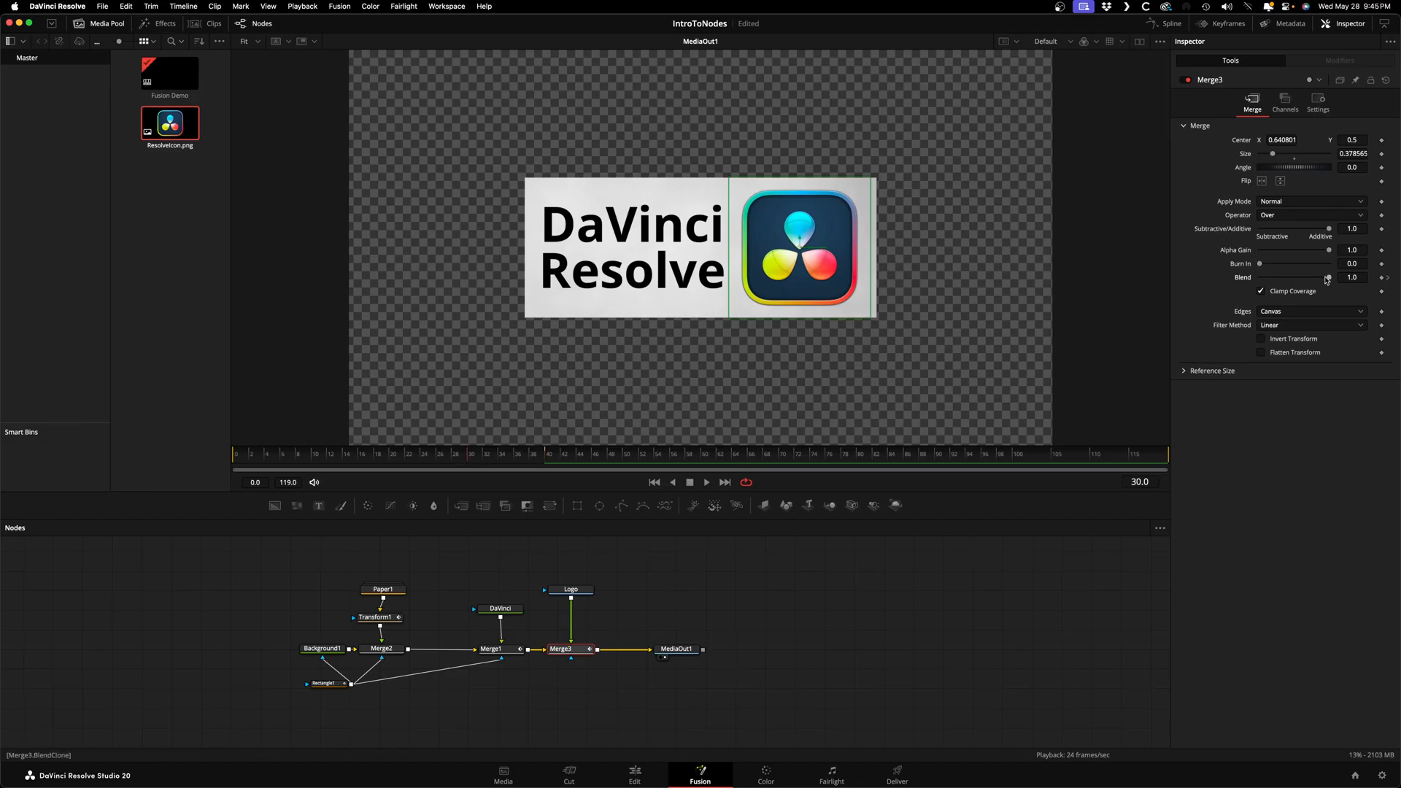
Step: Keyframe the Merge3 Blend at 0 near the start, then split the viewer in two
drag(1326, 277, 1260, 277)
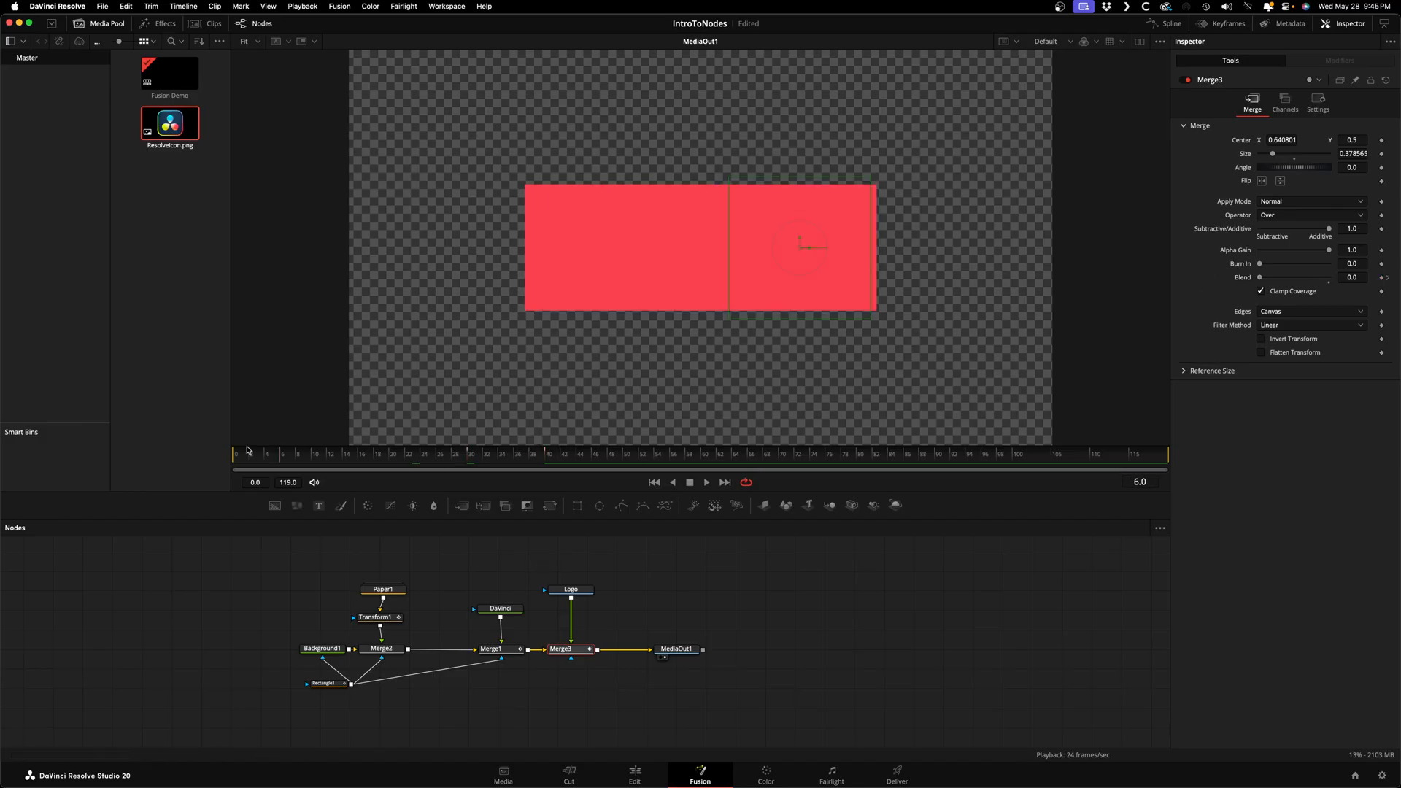
click(705, 482)
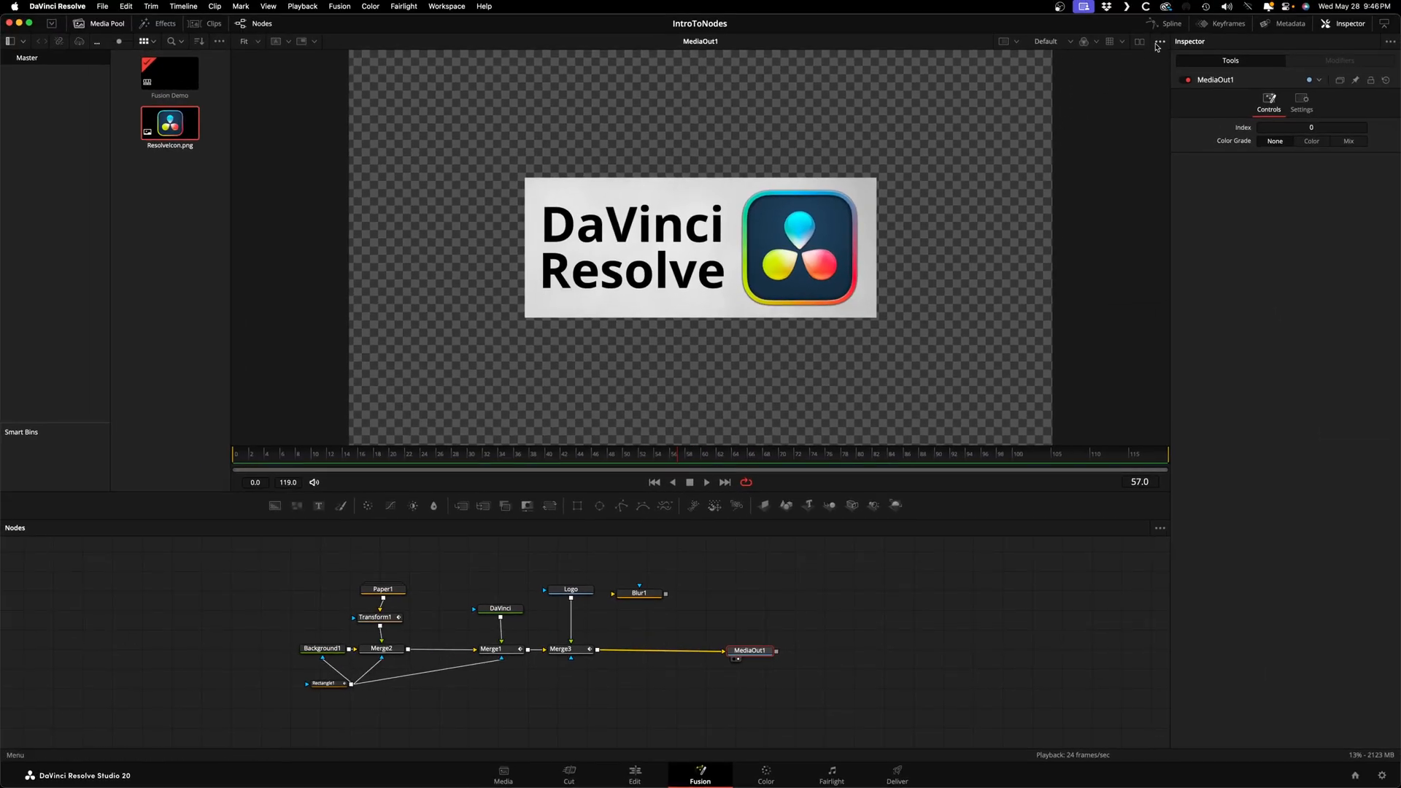
click(1141, 43)
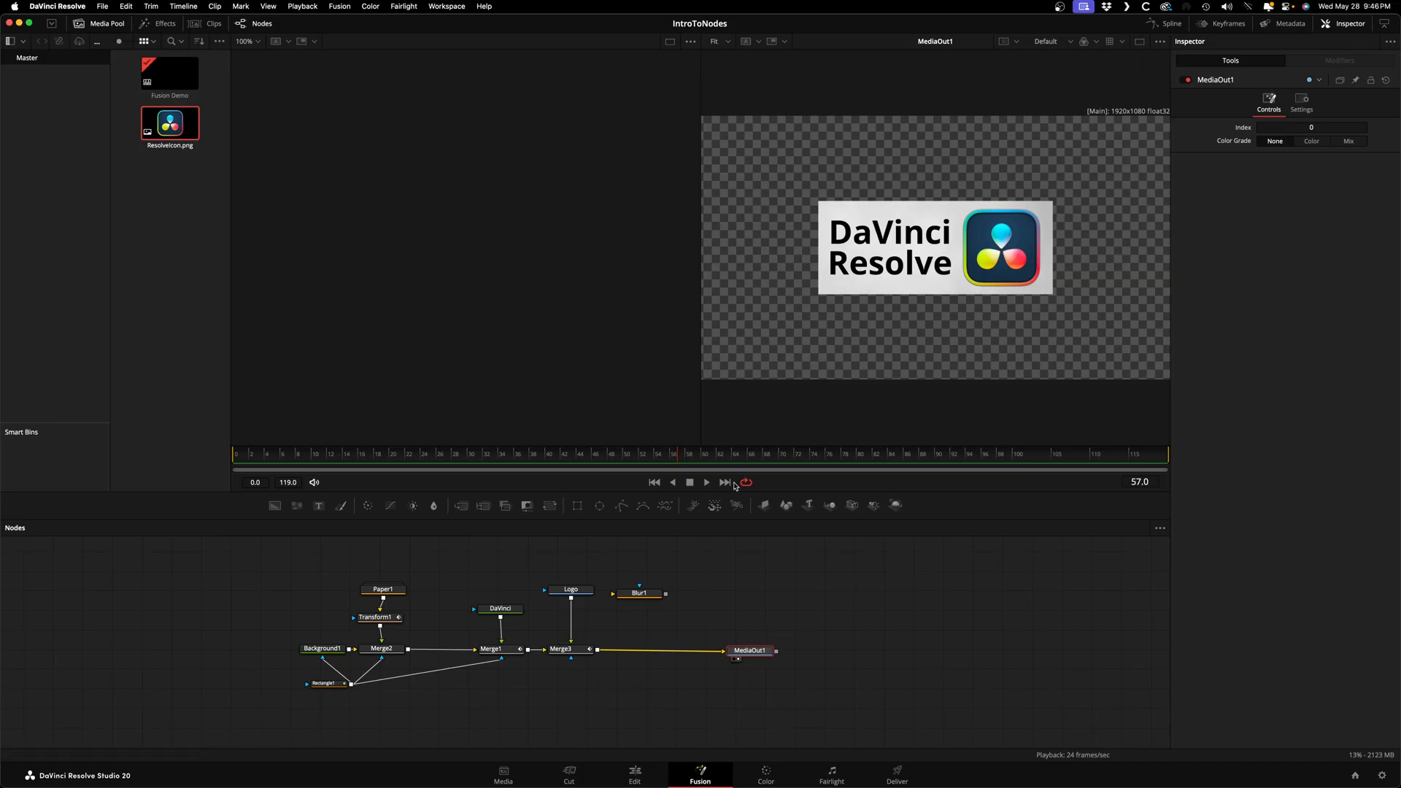
Step: Preview the DaVinci text and Paper1 nodes, then set Blur1's size to 100
click(570, 589)
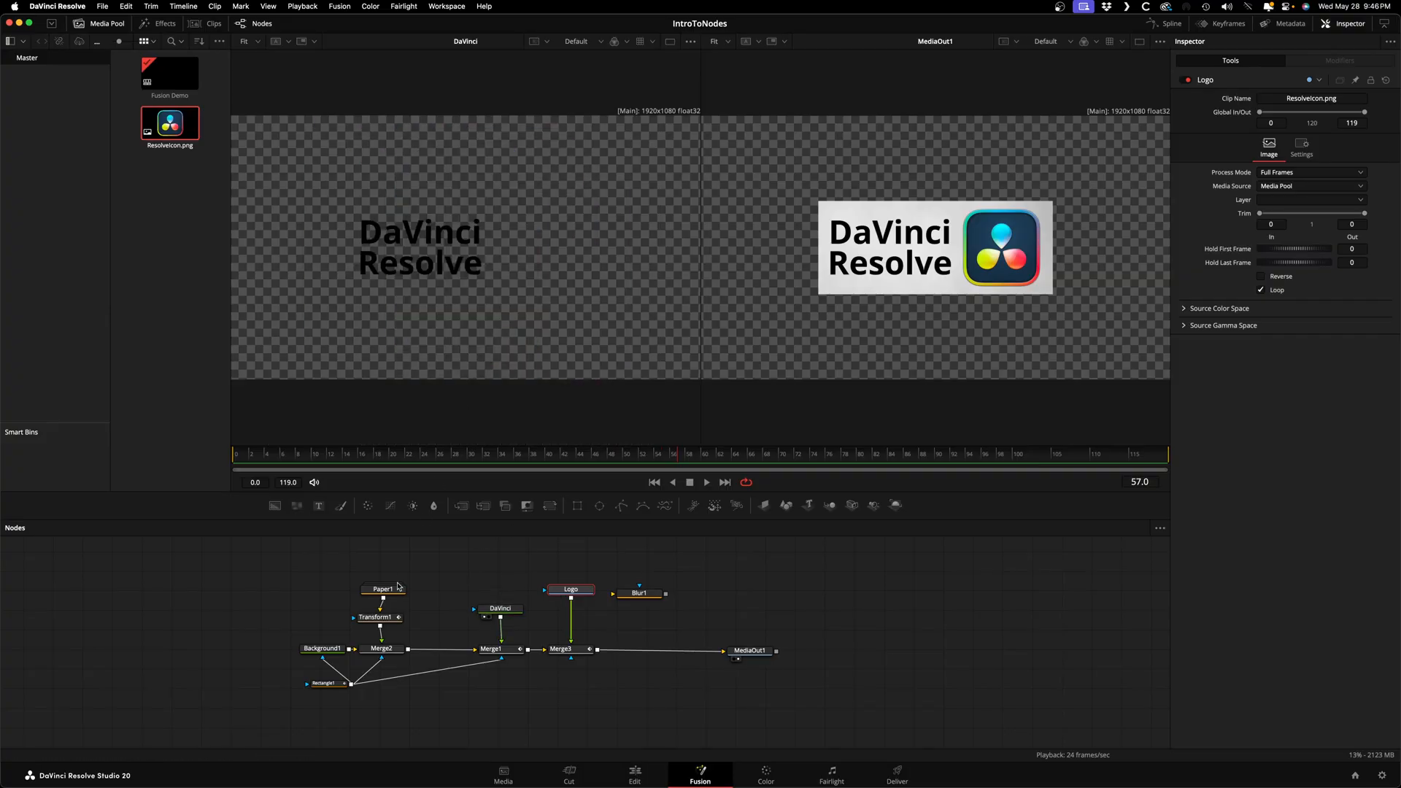
click(383, 589)
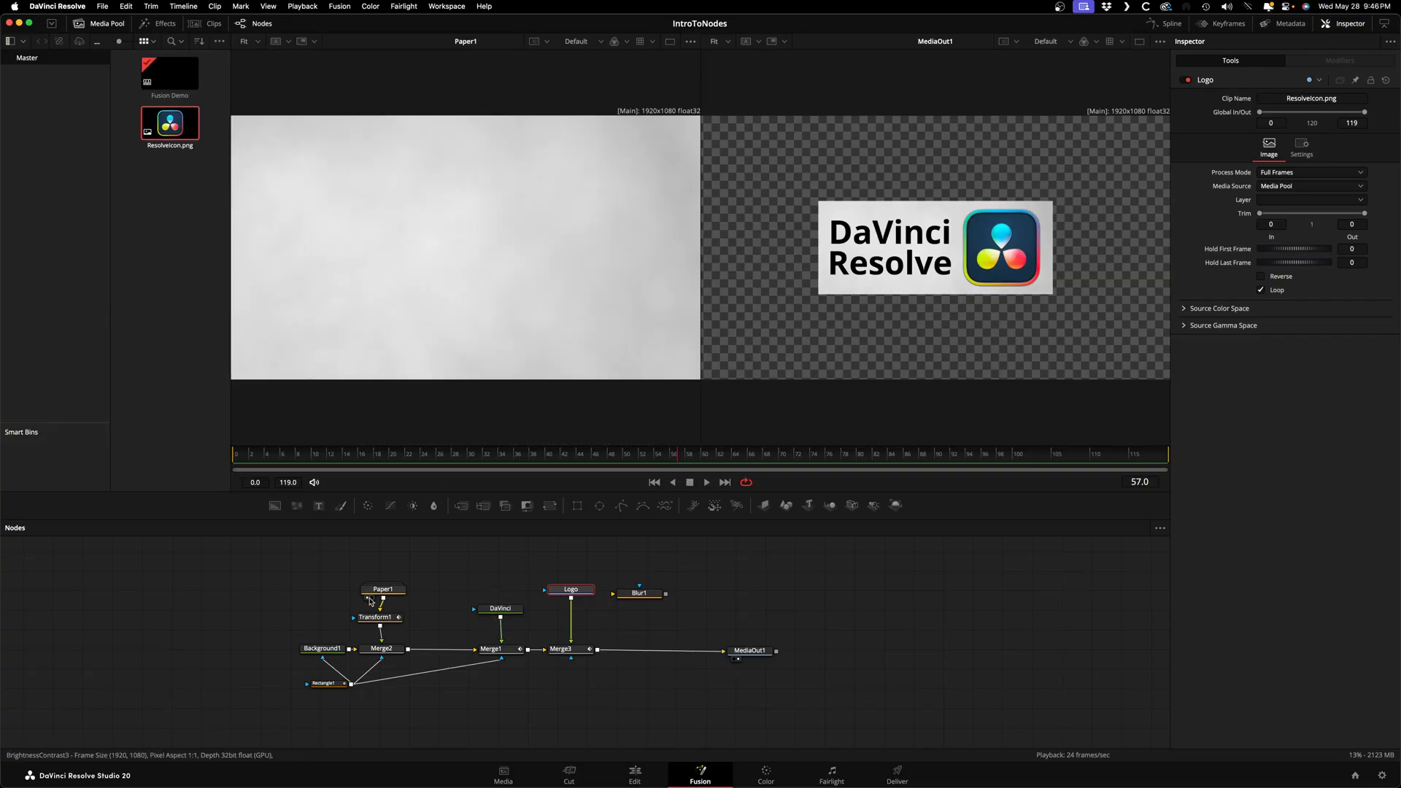
click(637, 594)
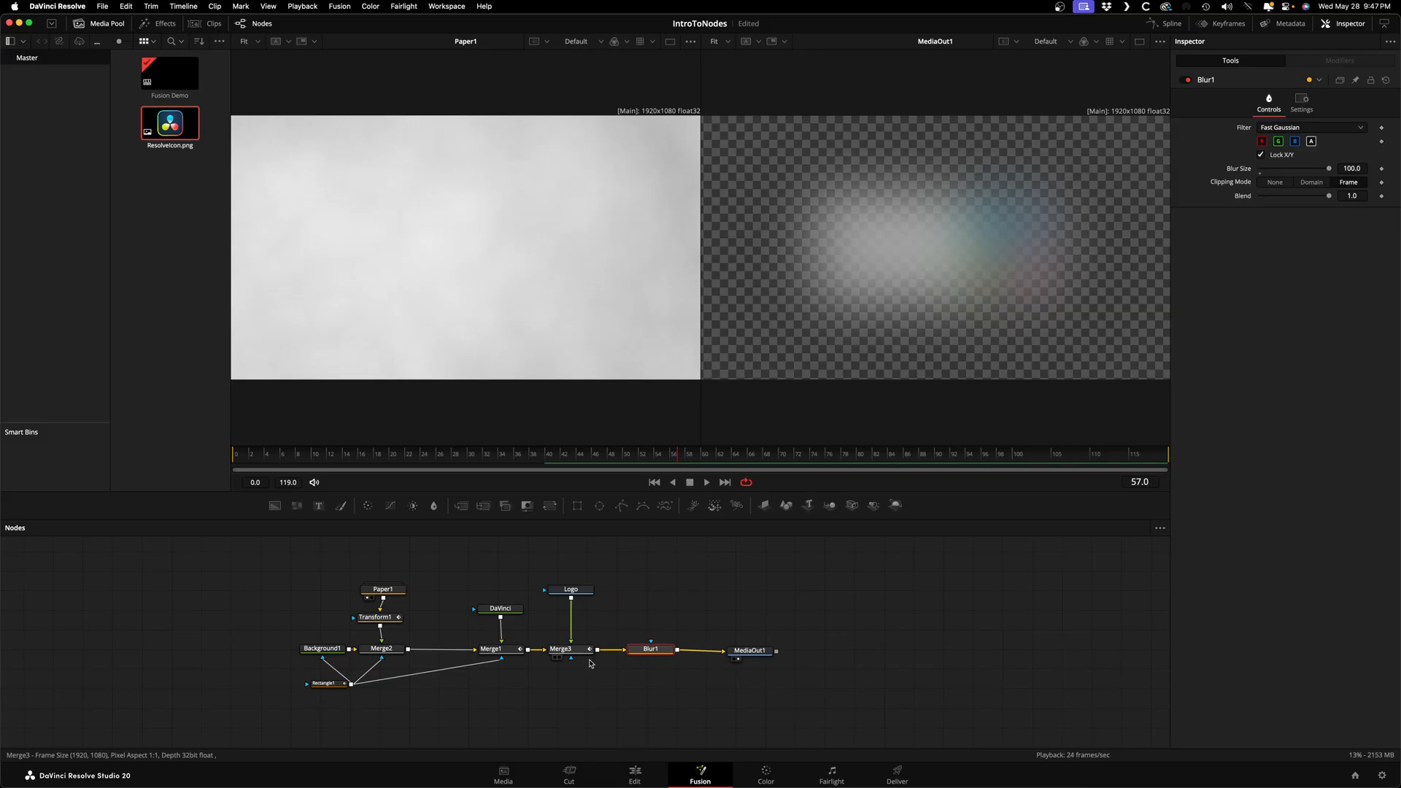
click(560, 650)
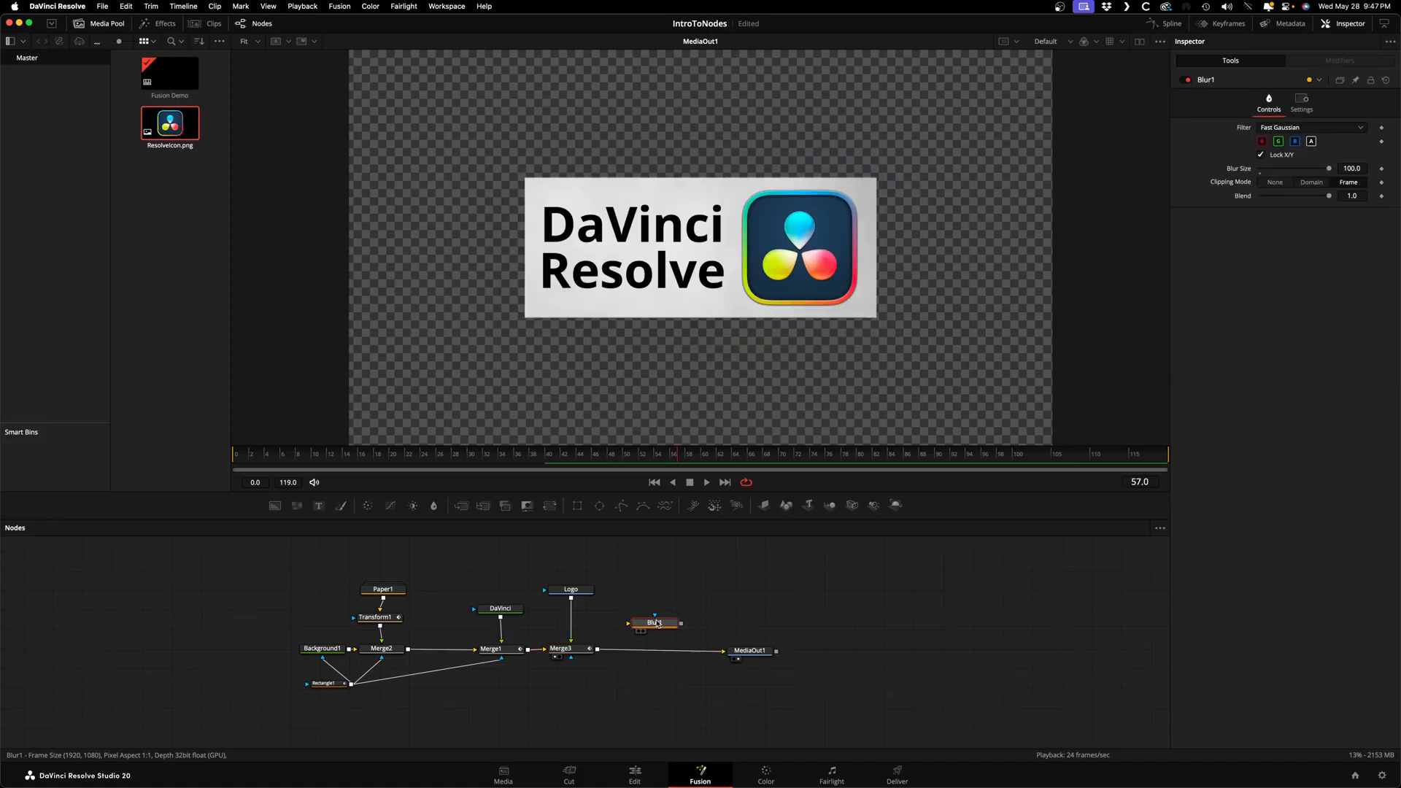
Step: Place Blur1 between Logo and Merge3, animating Blur Size from 100 to 0 by frame 40
drag(656, 623, 580, 614)
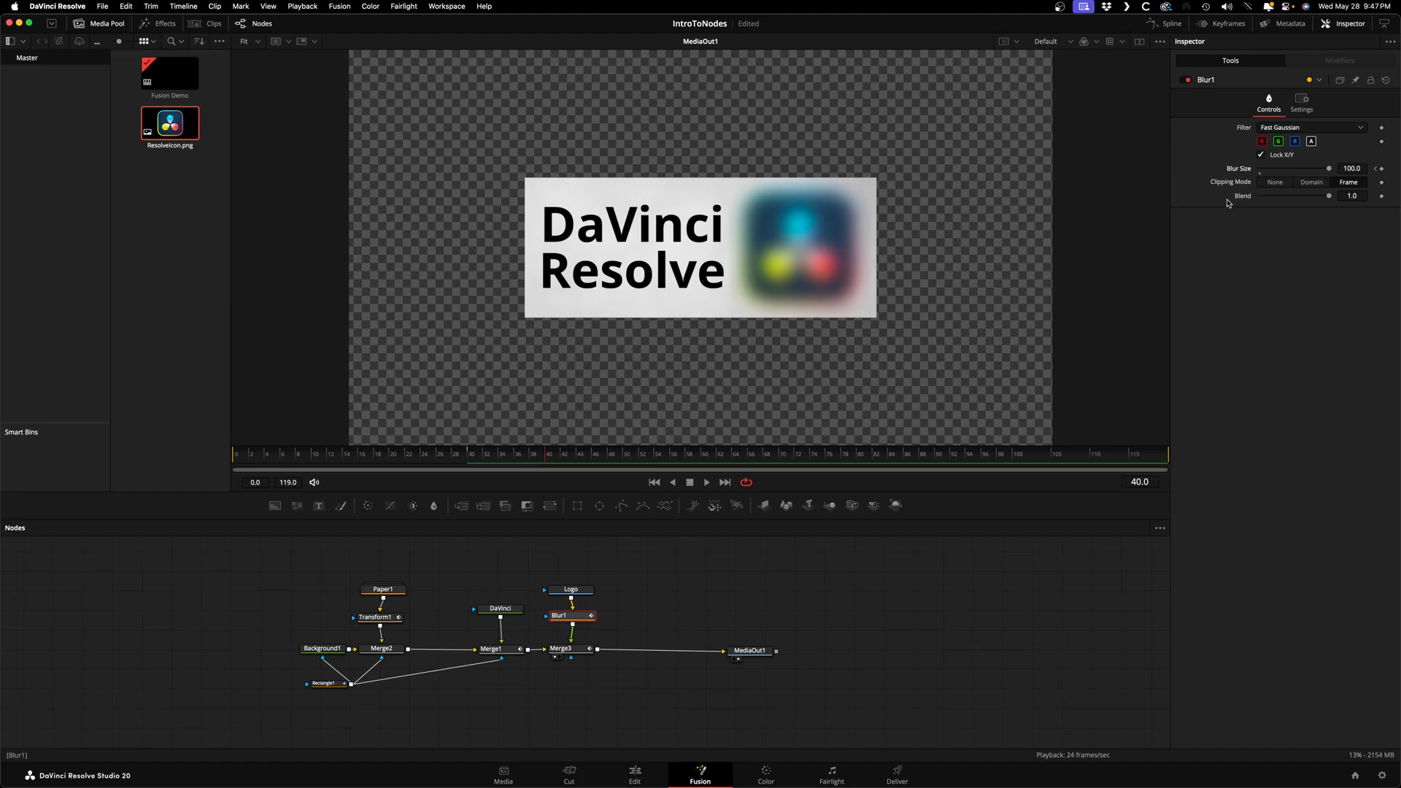
drag(1327, 168, 1259, 168)
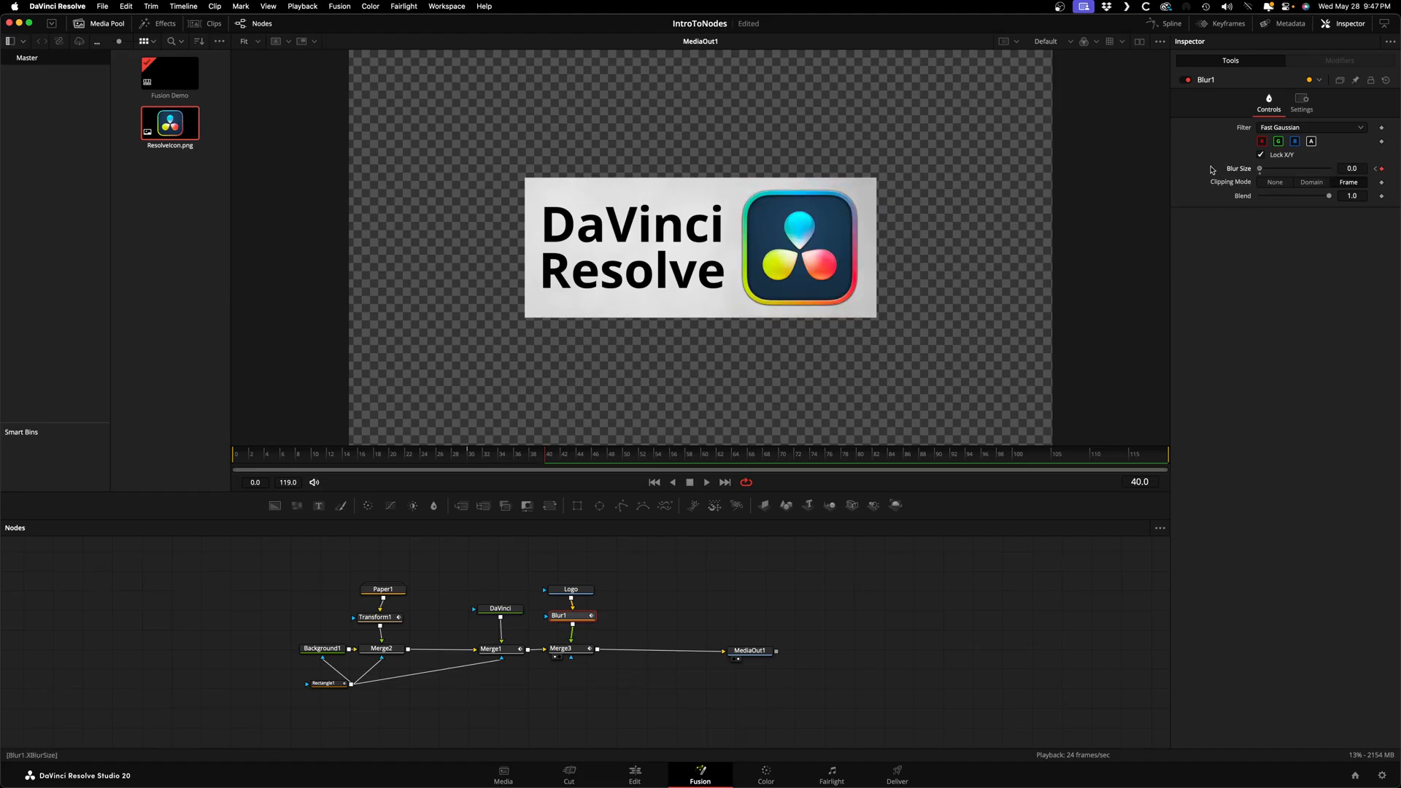
mouse_move(967, 276)
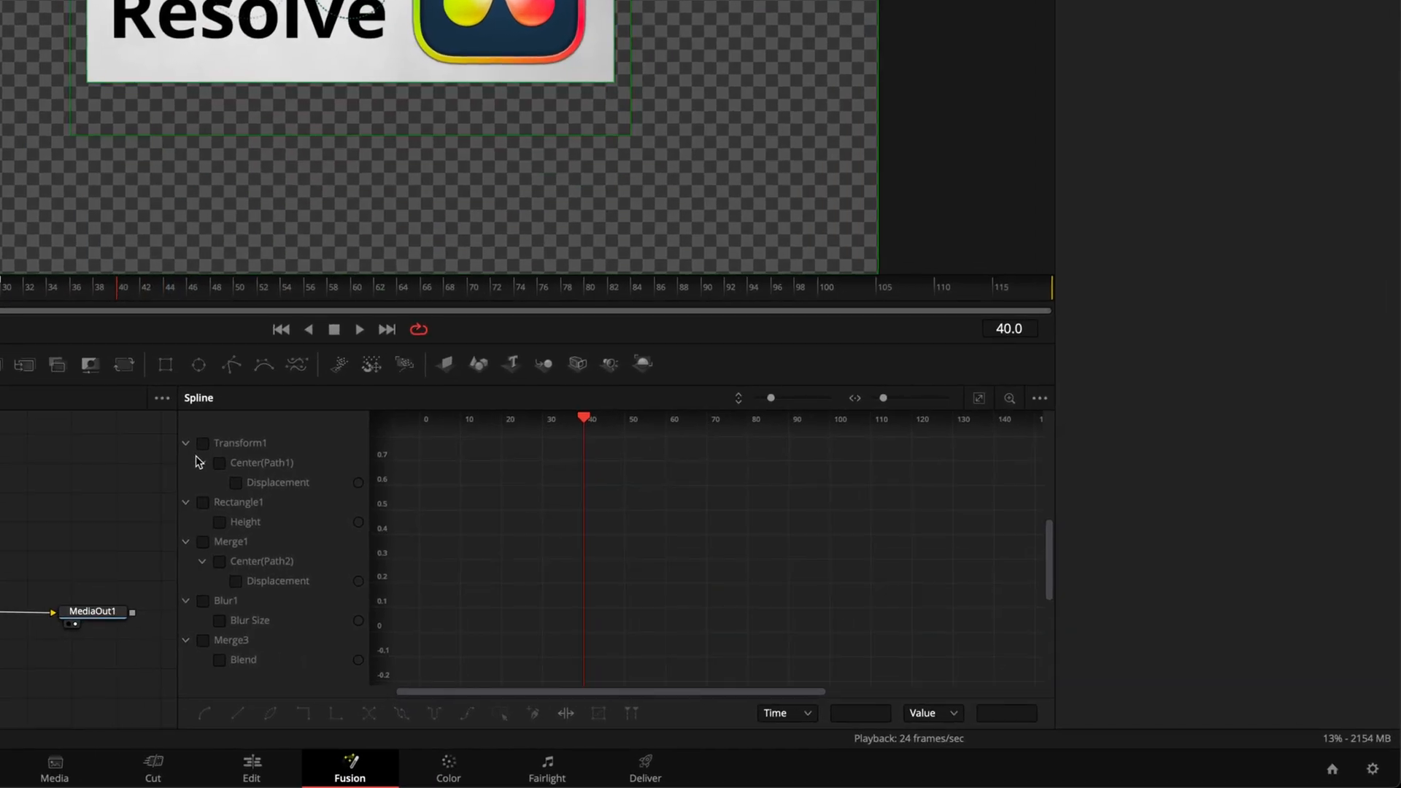
Step: Ease the Transform1, Rectangle1 and Merge1 keyframes with F9 and play the animation
click(203, 442)
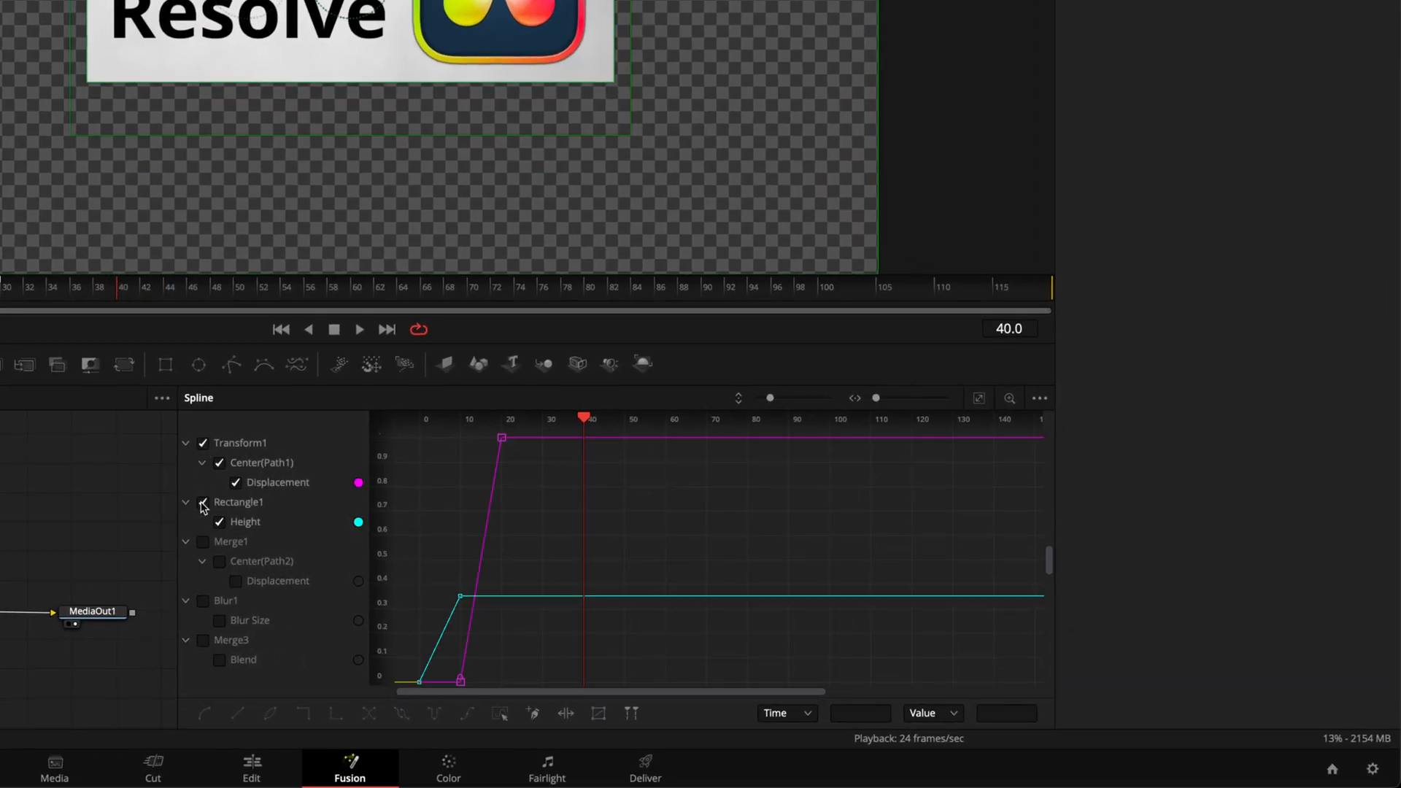
click(203, 541)
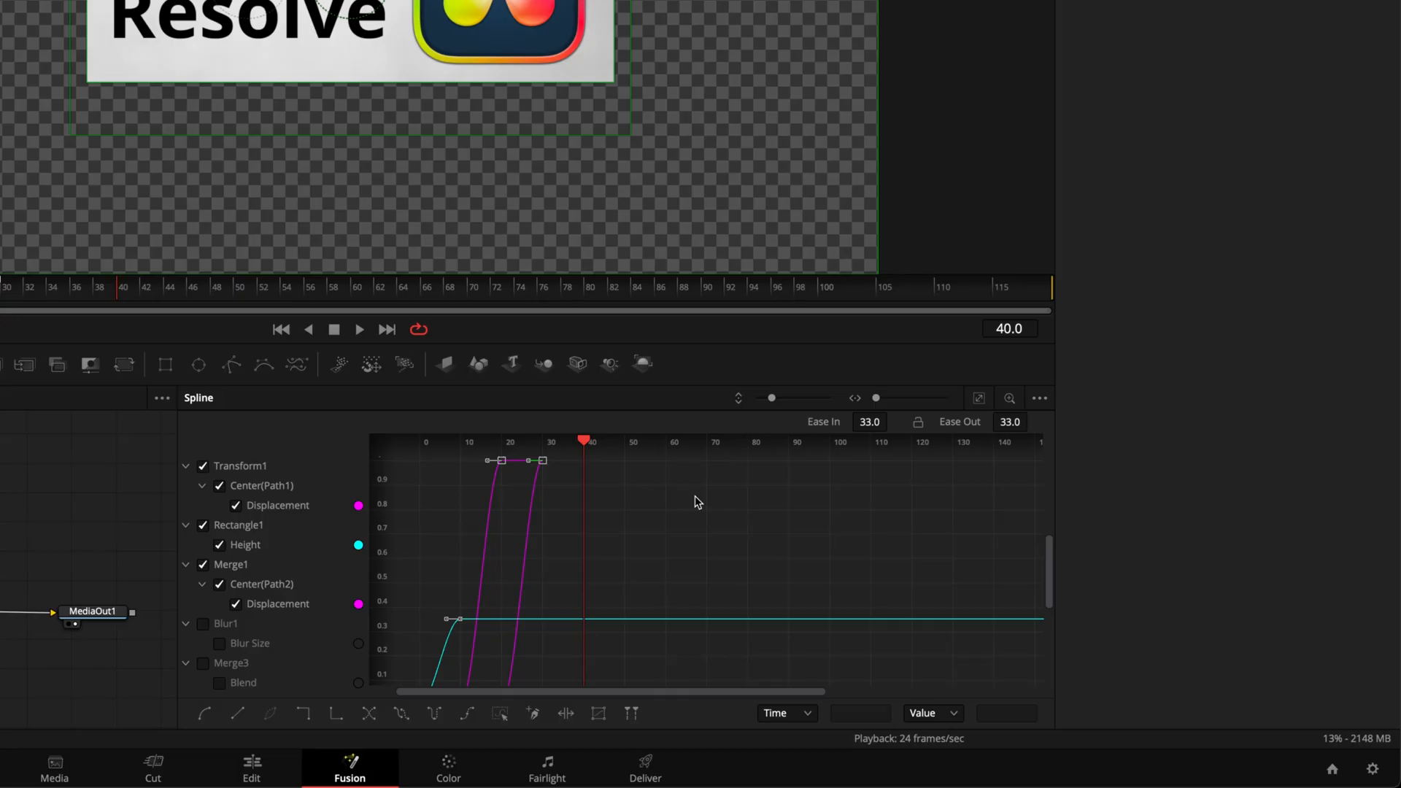
mouse_move(860, 426)
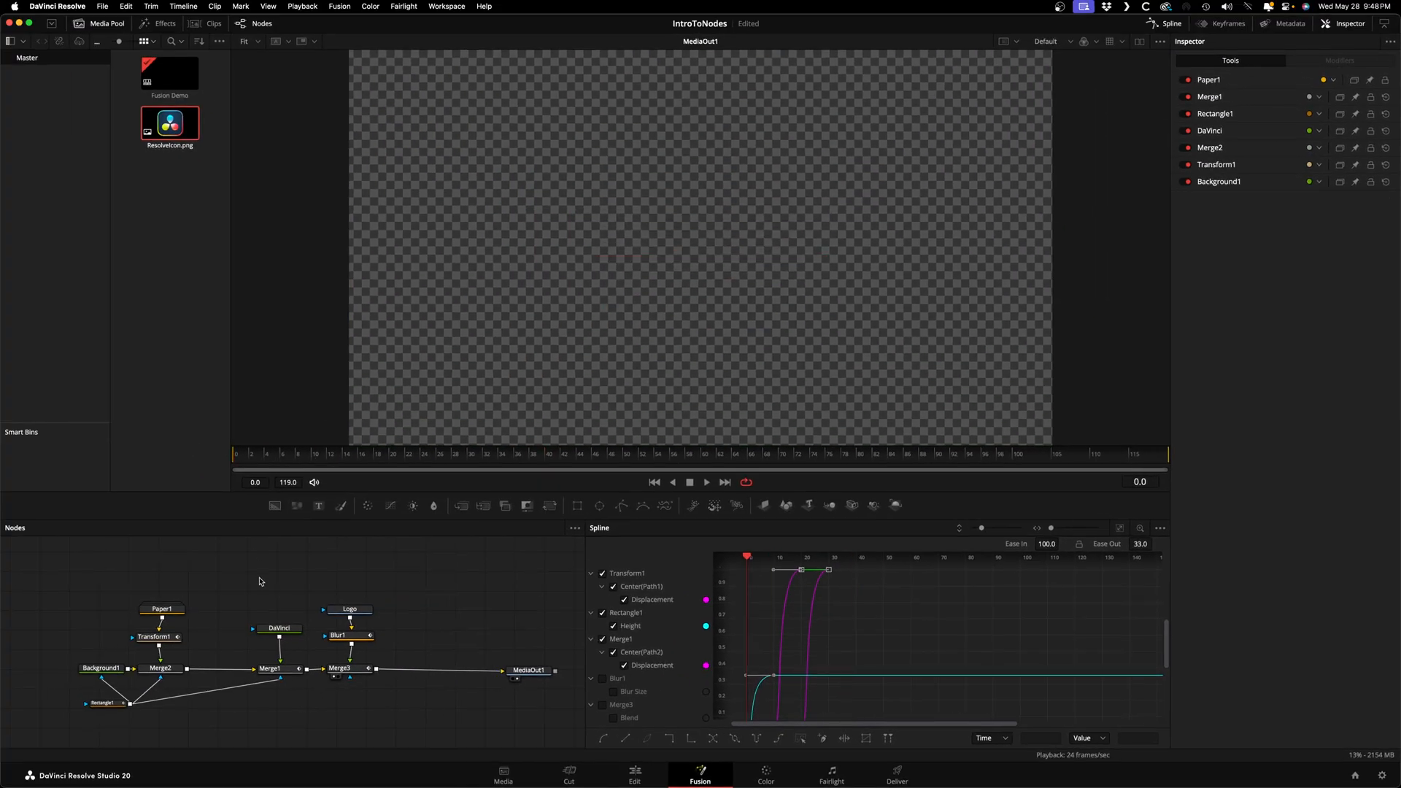
click(706, 483)
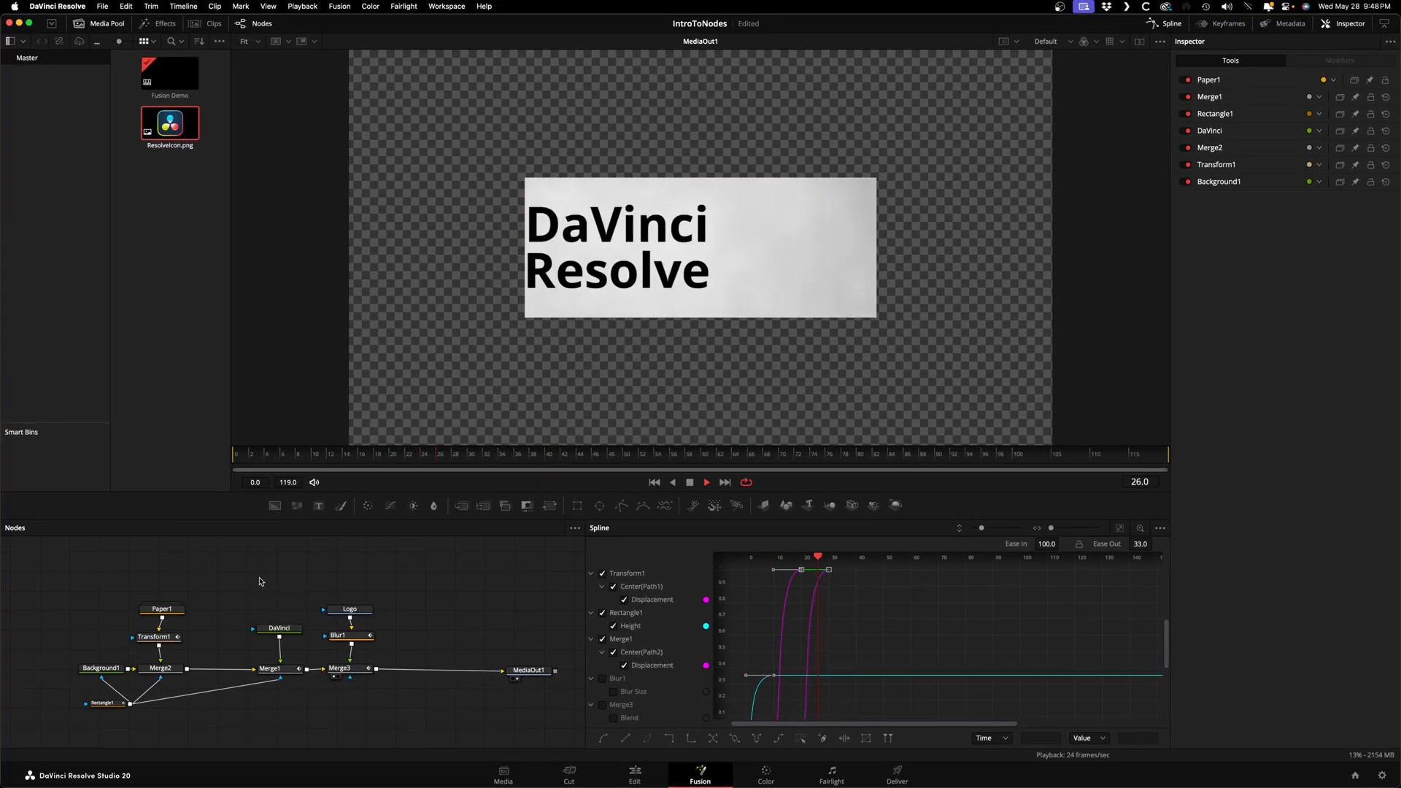